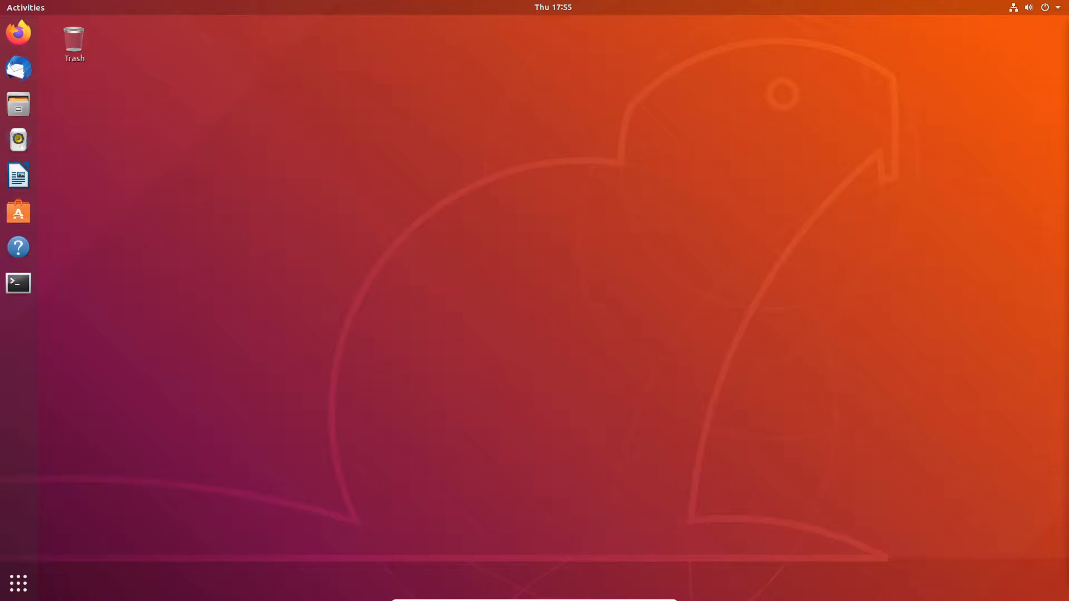
{"action": "mouse_move", "coordinate": [46, 286]}
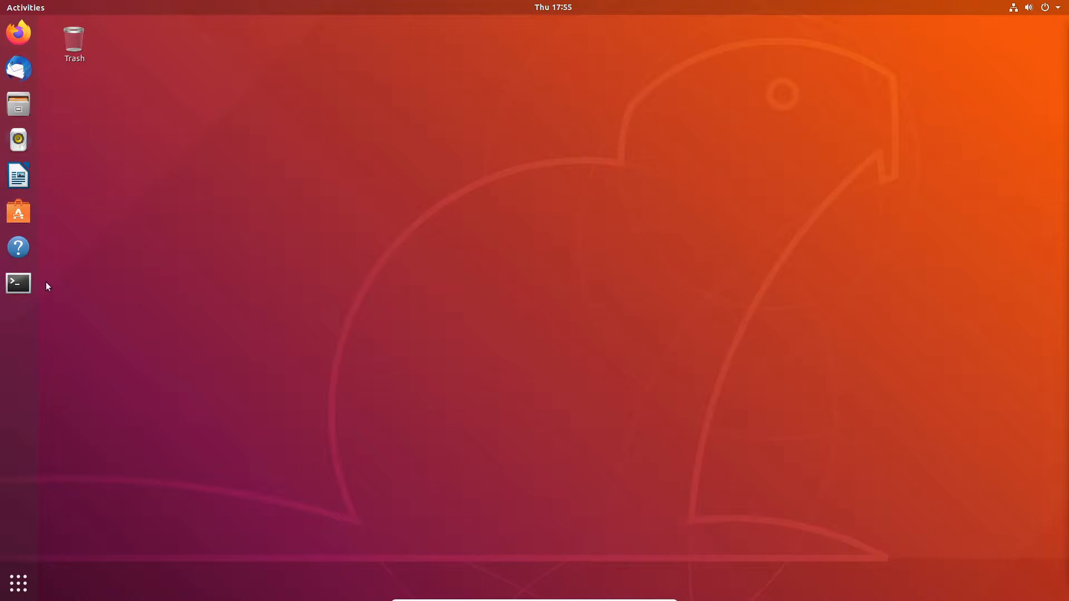
Step: Refresh the system package lists with sudo apt update, authorising with the password
{"action": "left_click", "coordinate": [18, 282]}
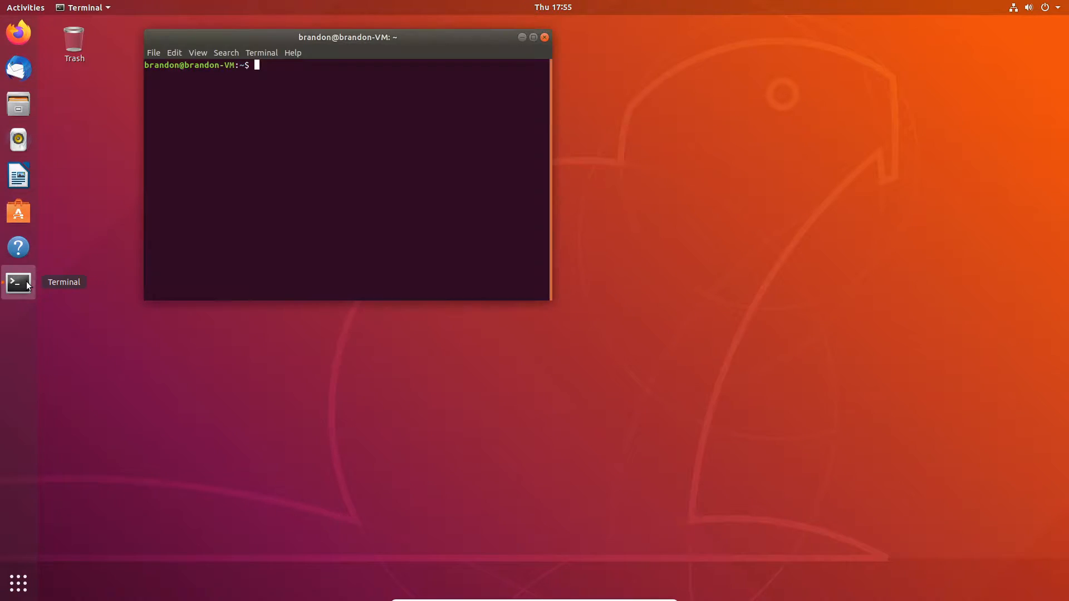
{"action": "type", "text": "sudo"}
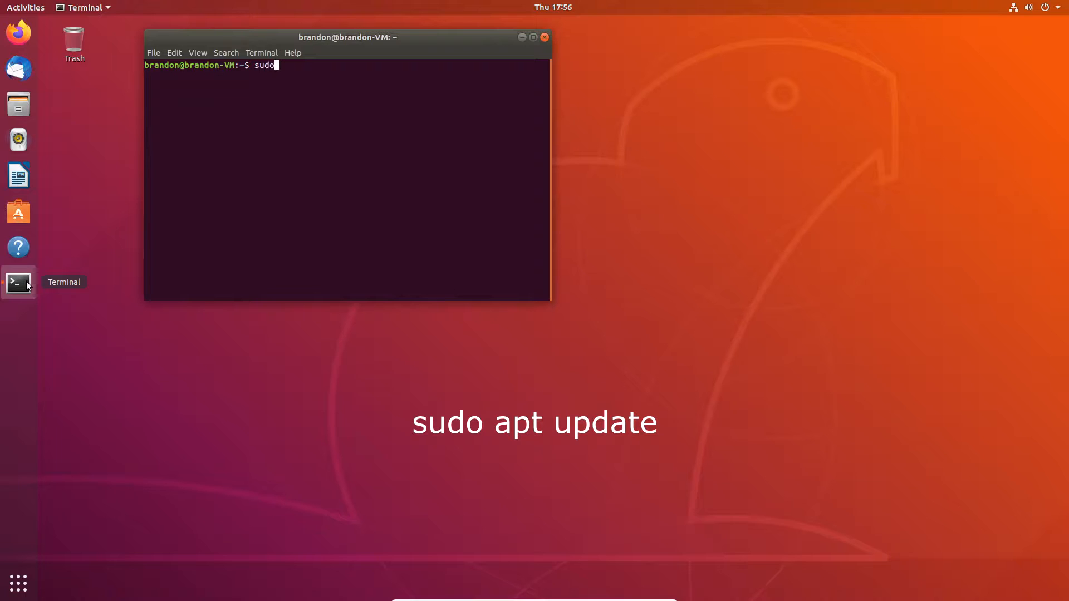
{"action": "type", "text": "apt up"}
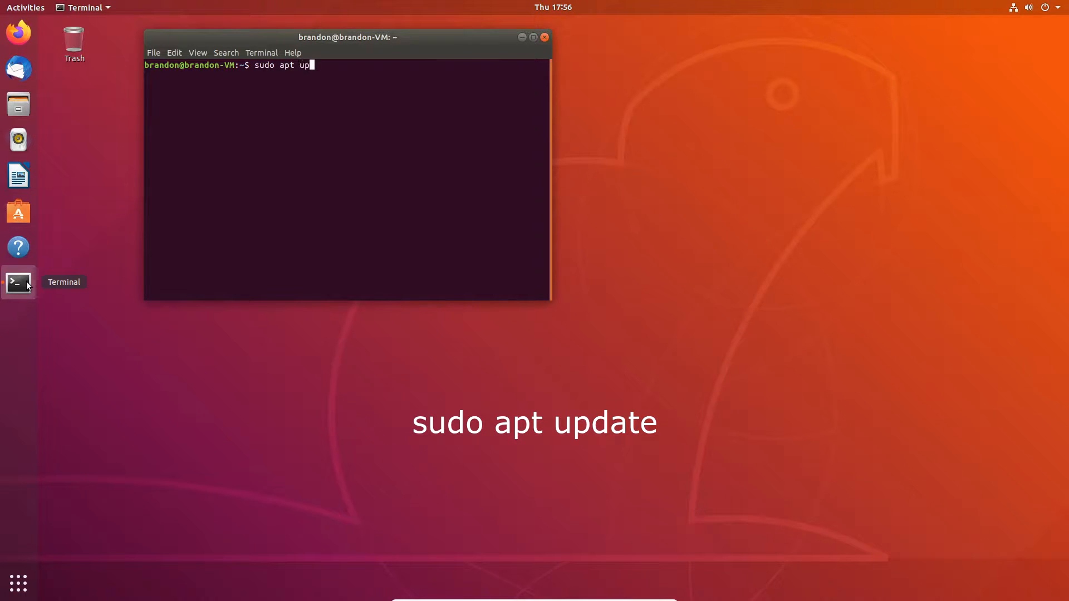
{"action": "key", "text": "Return"}
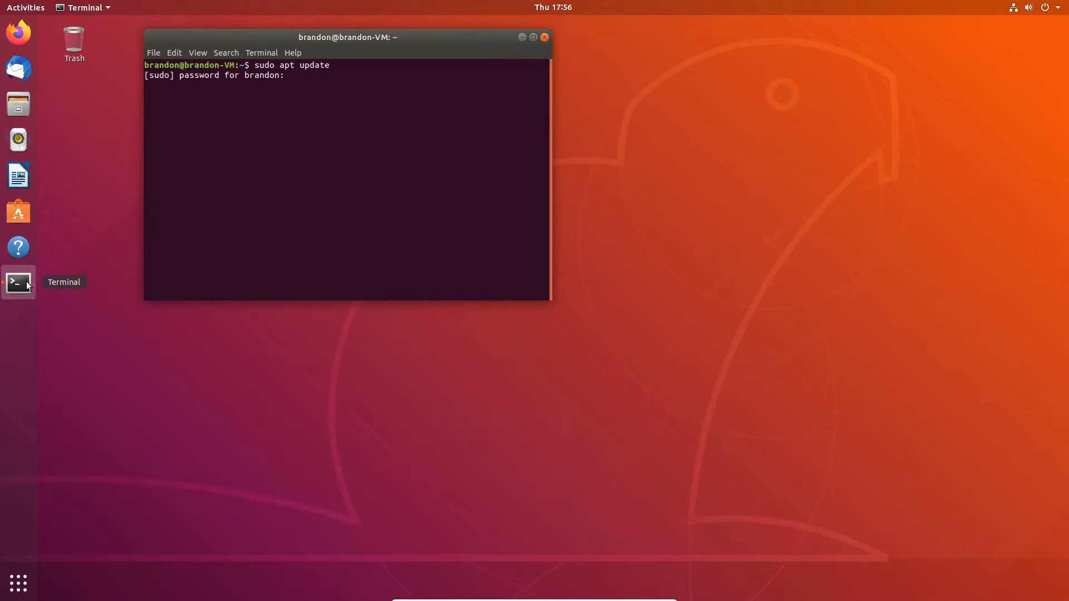
{"action": "key", "text": "Return"}
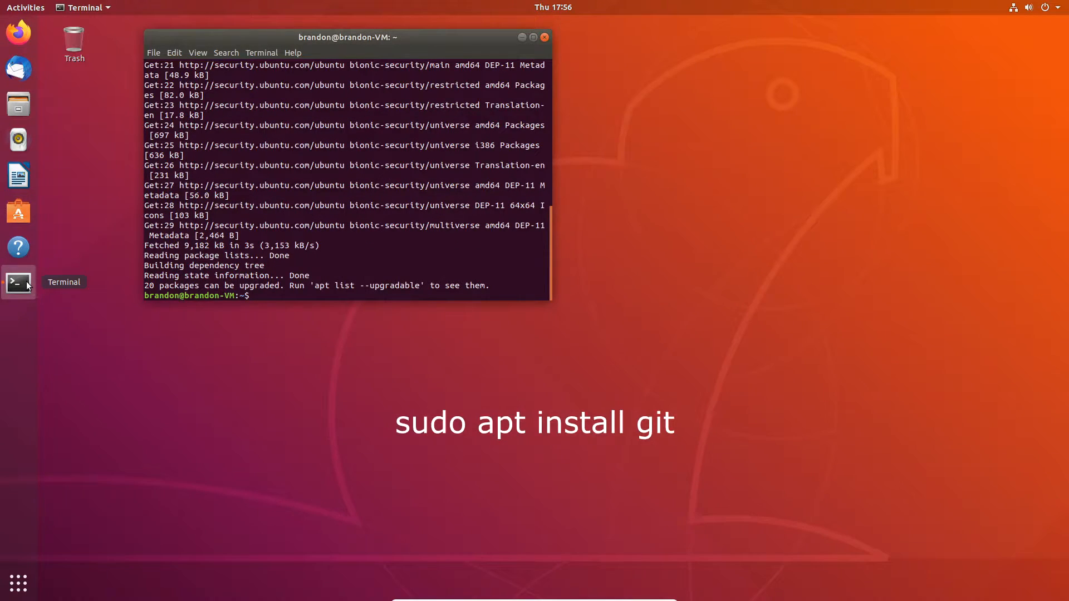
Step: Run sudo apt install git, which reports git is already the newest version
{"action": "type", "text": "sudo apt insta"}
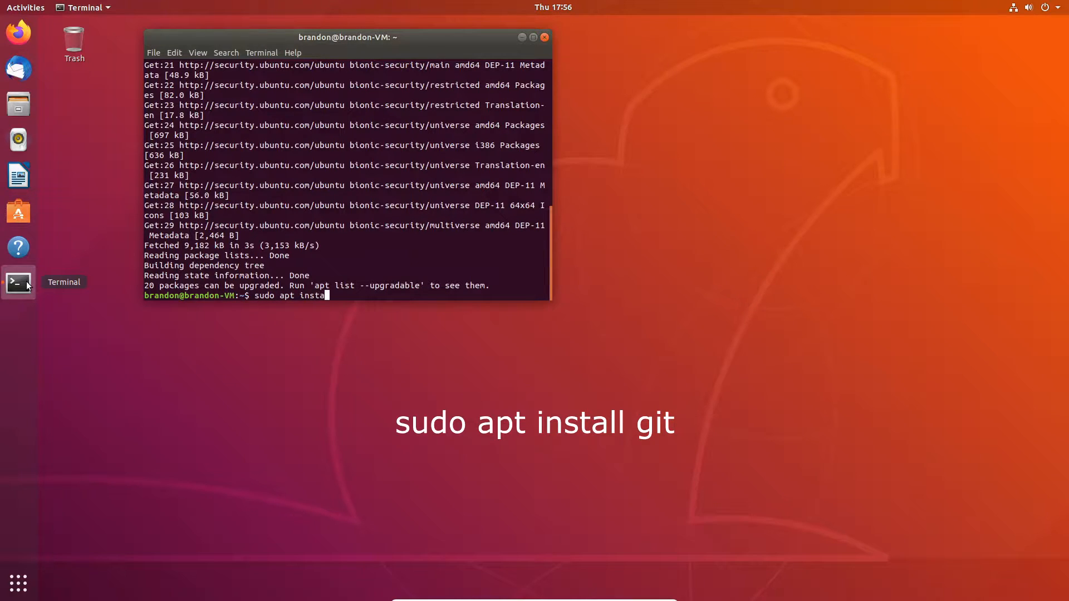
{"action": "type", "text": "ll"}
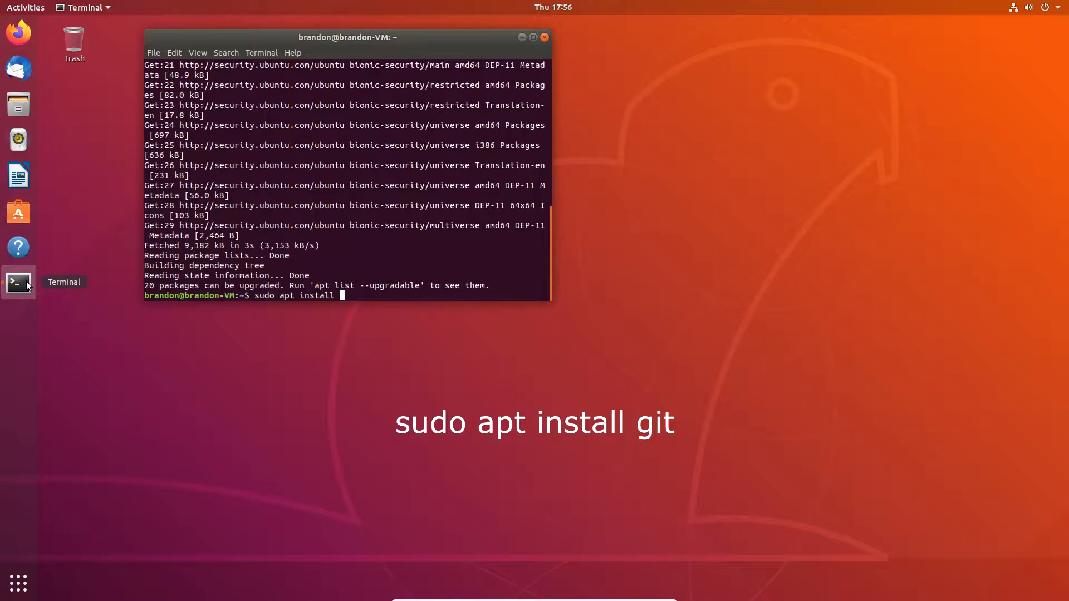
{"action": "type", "text": "git"}
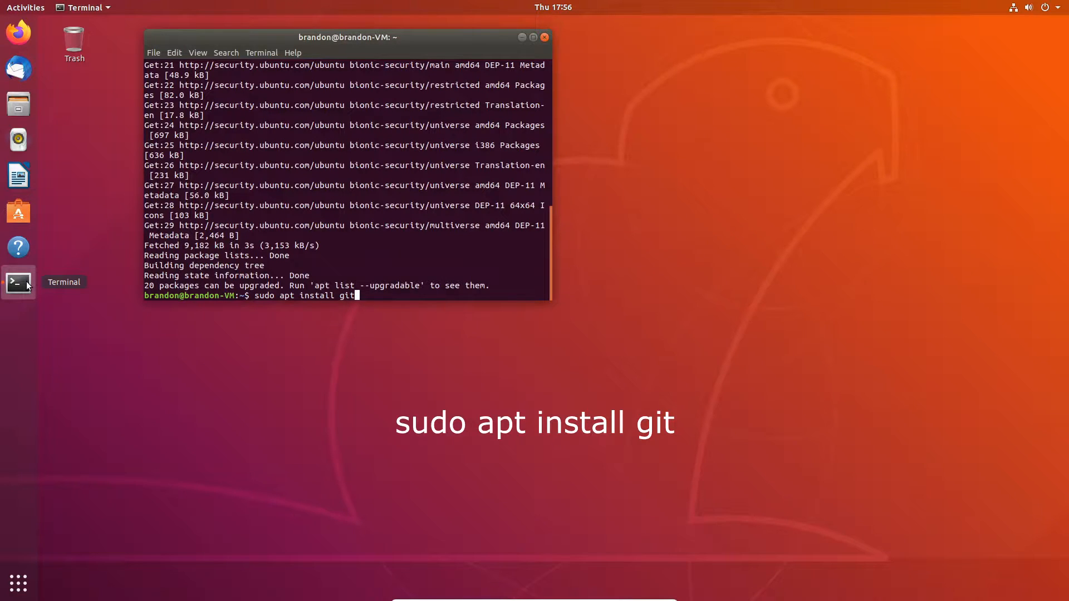
{"action": "key", "text": "Return"}
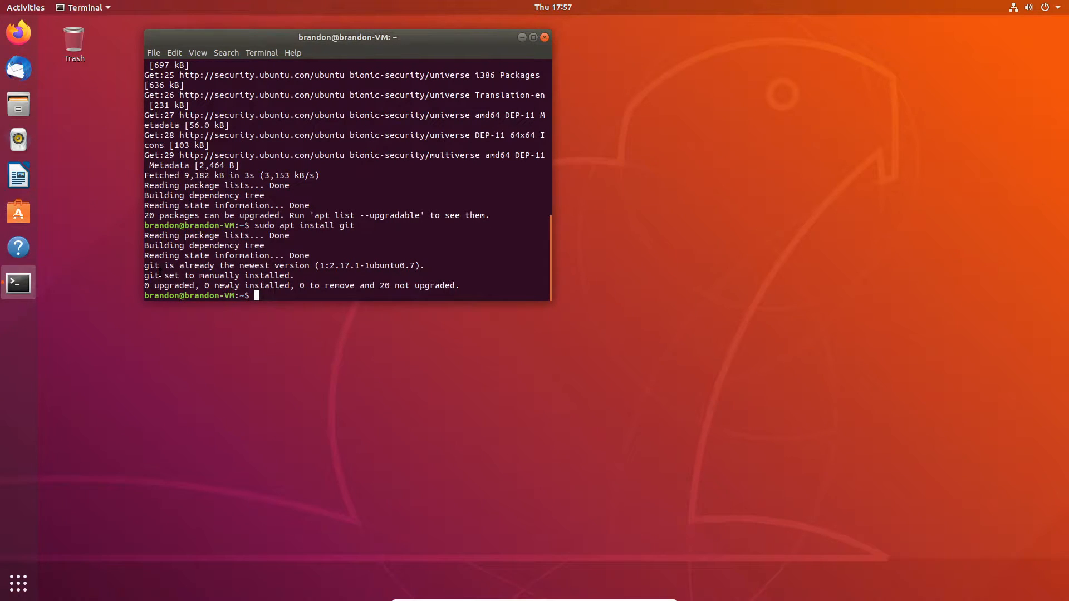
Step: Close the old terminal window and launch a new one from the dock
{"action": "left_click", "coordinate": [545, 36]}
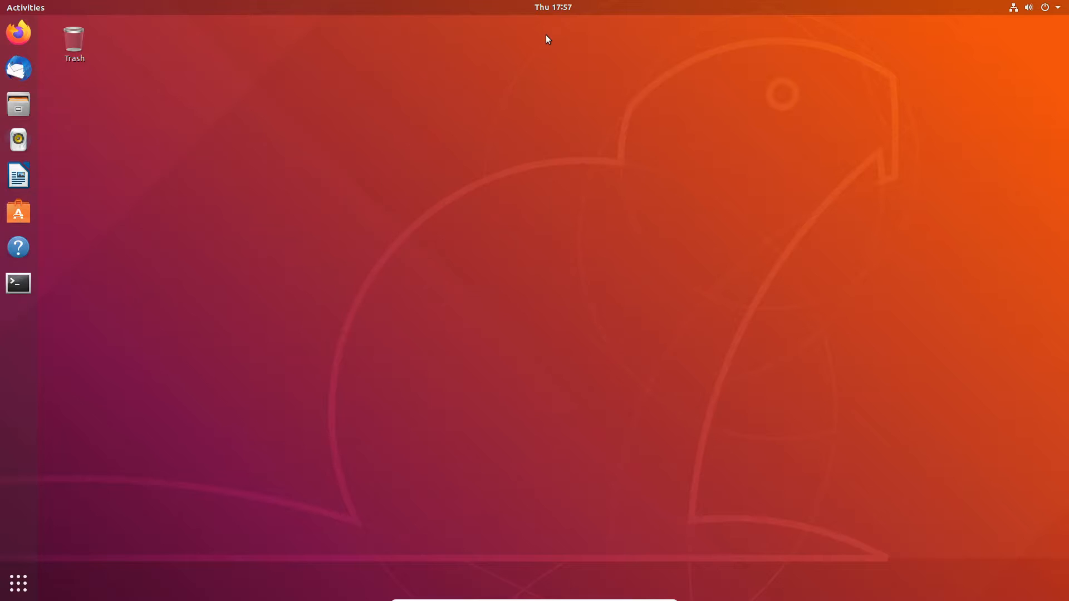
{"action": "mouse_move", "coordinate": [207, 130]}
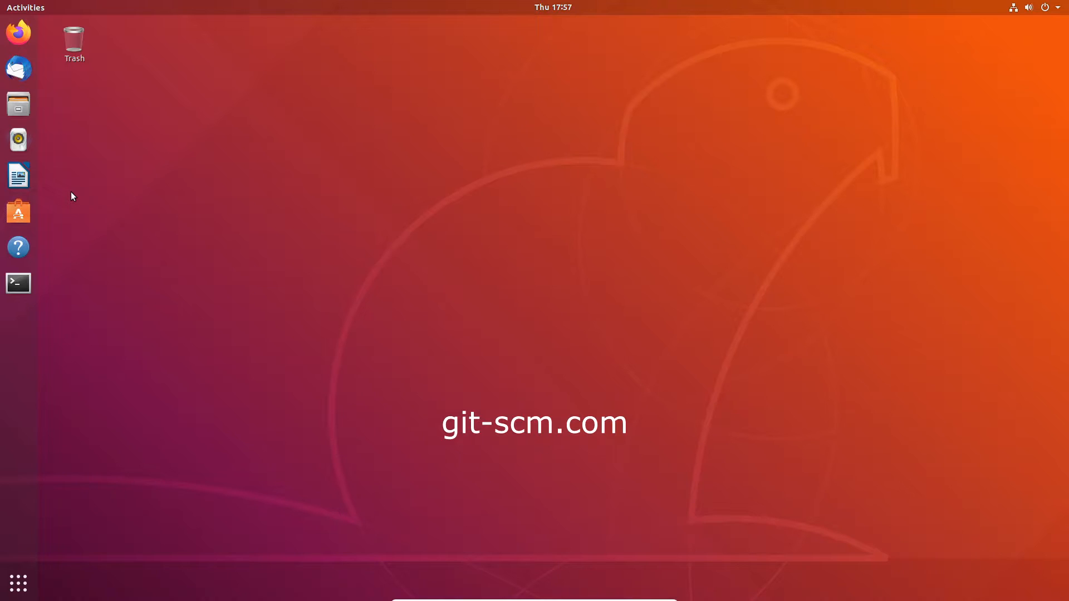
{"action": "left_click", "coordinate": [18, 283]}
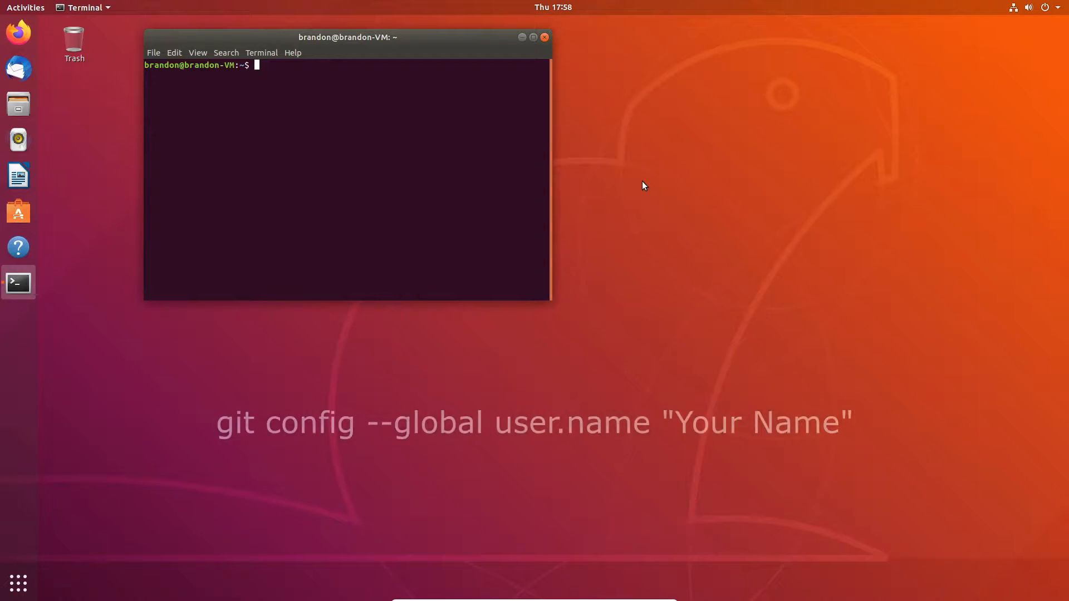
Step: Set the global git user.name to the typed name beginning 'Brand'
{"action": "type", "text": "git config"}
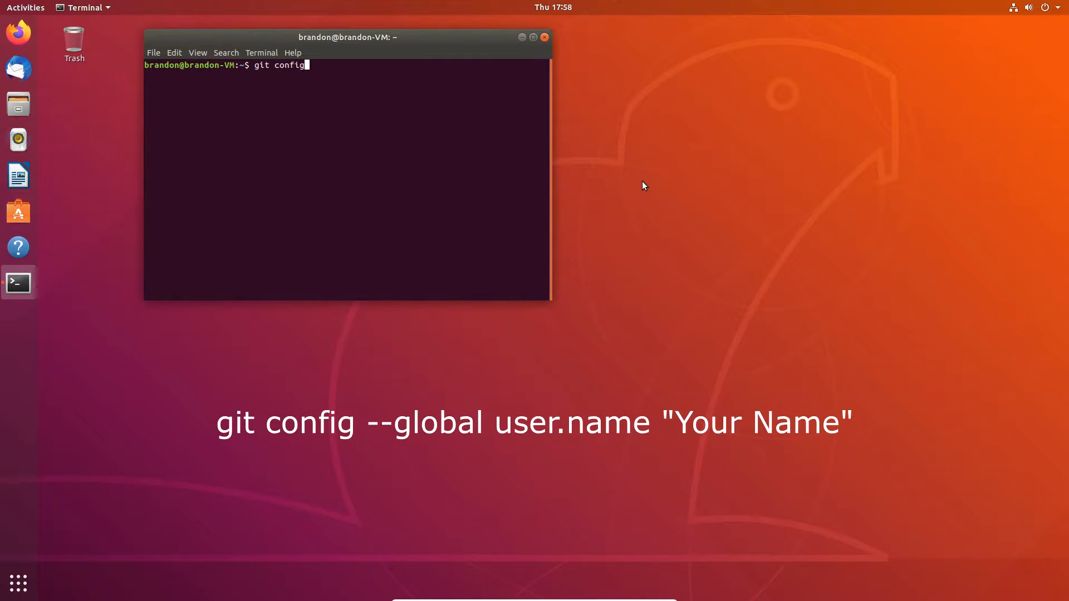
{"action": "type", "text": "--glo"}
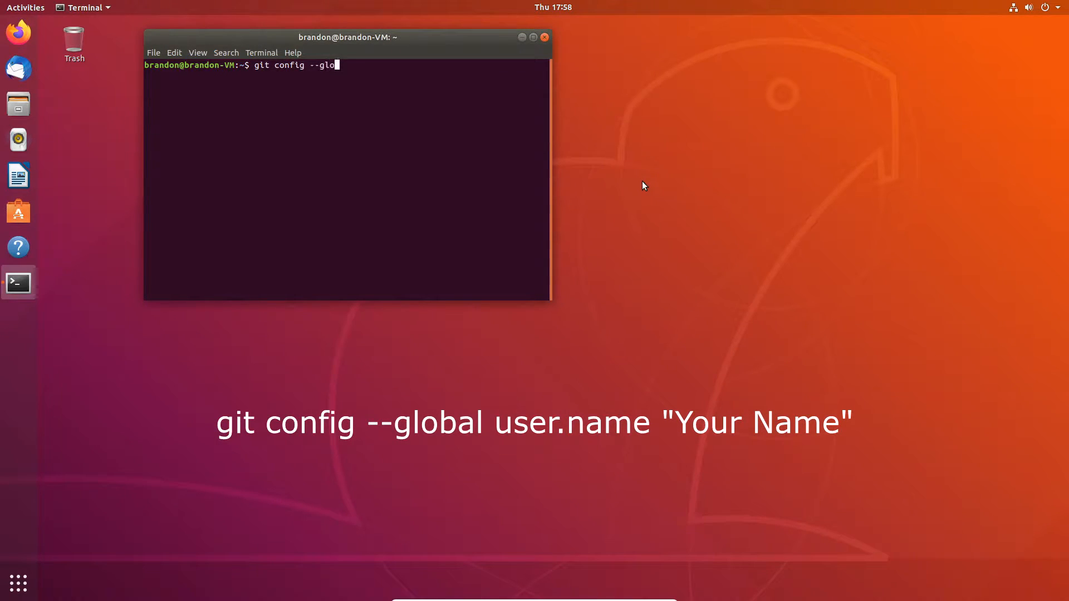
{"action": "type", "text": "bal u"}
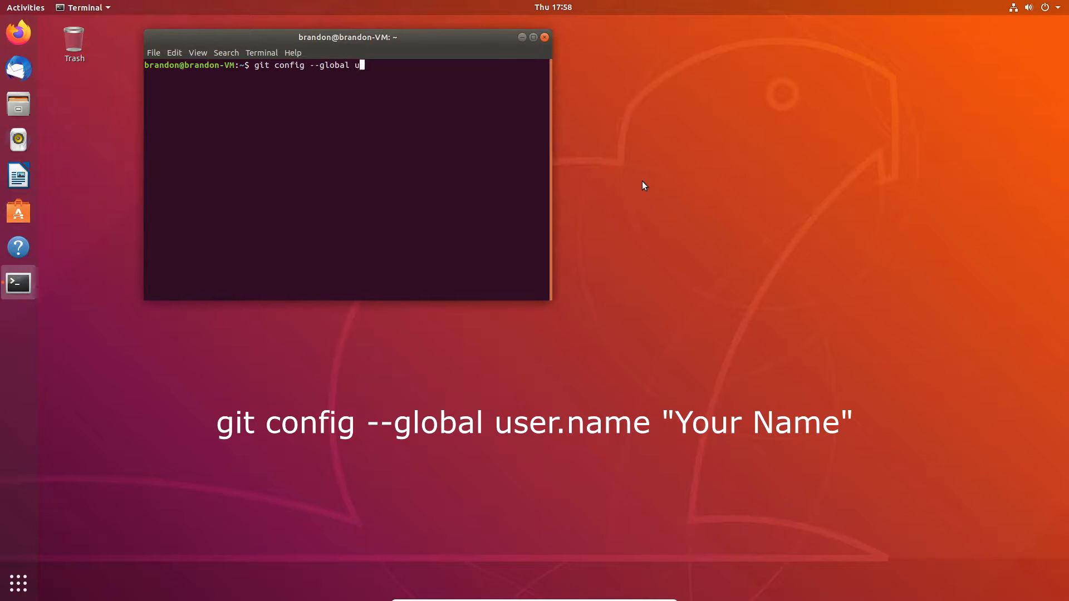
{"action": "type", "text": "ser.name \""}
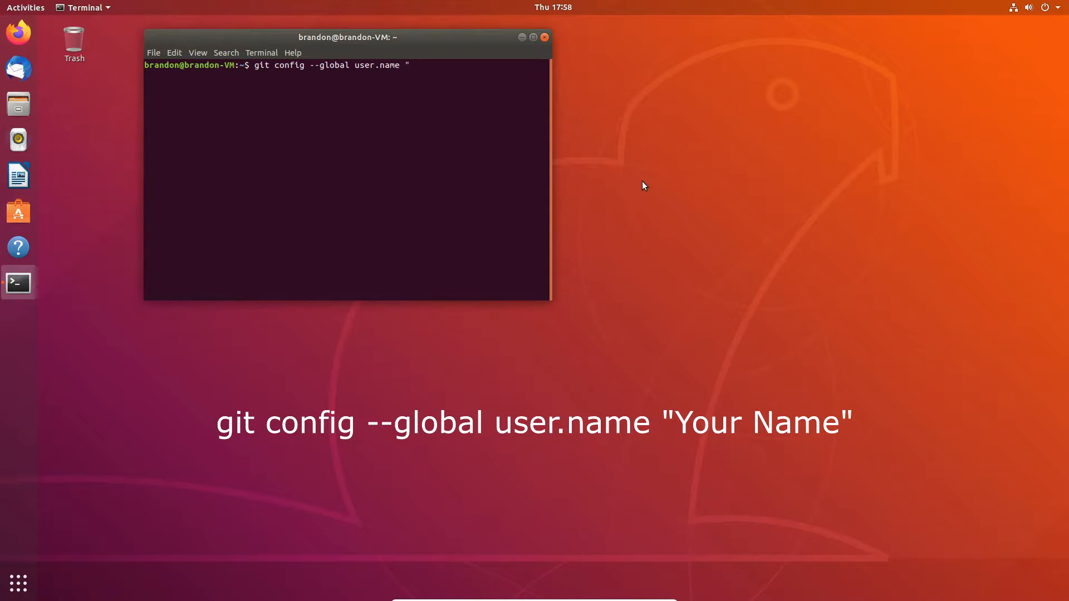
{"action": "type", "text": "Brandon Rice"}
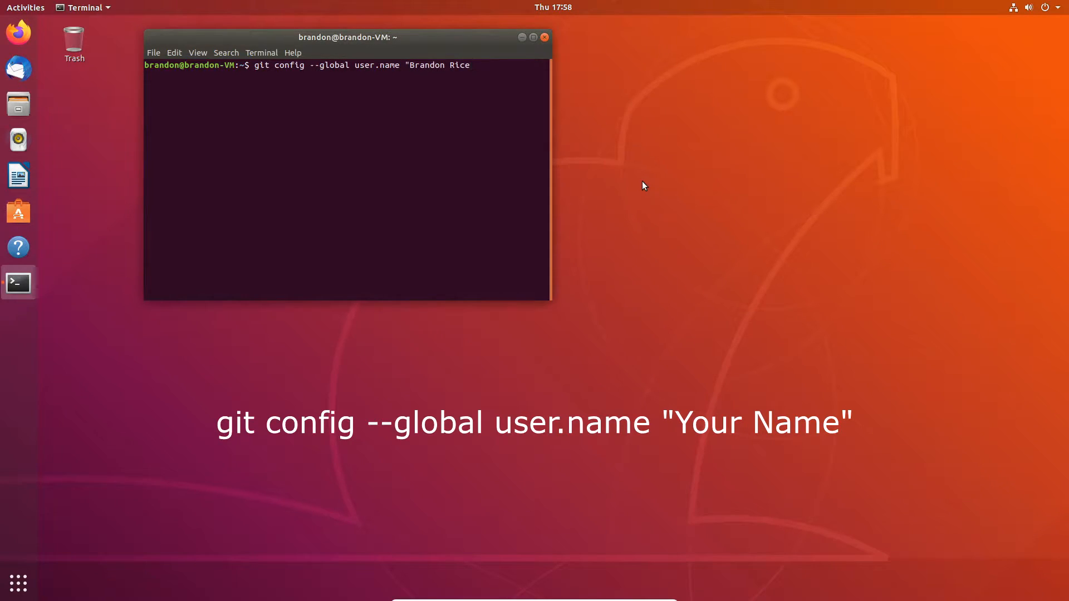
{"action": "type", "text": "\""}
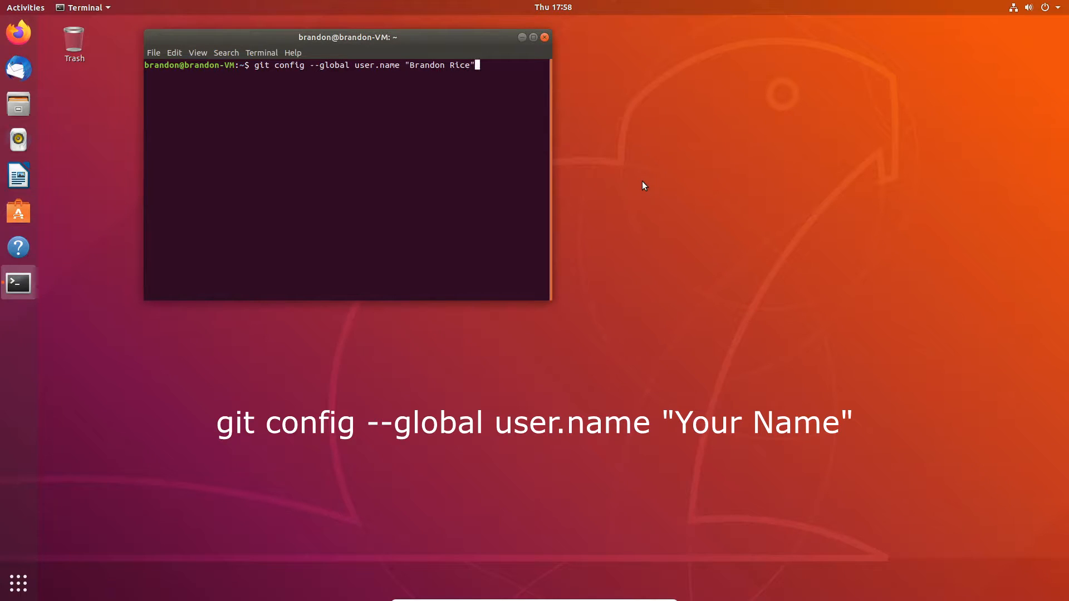
{"action": "key", "text": "Return"}
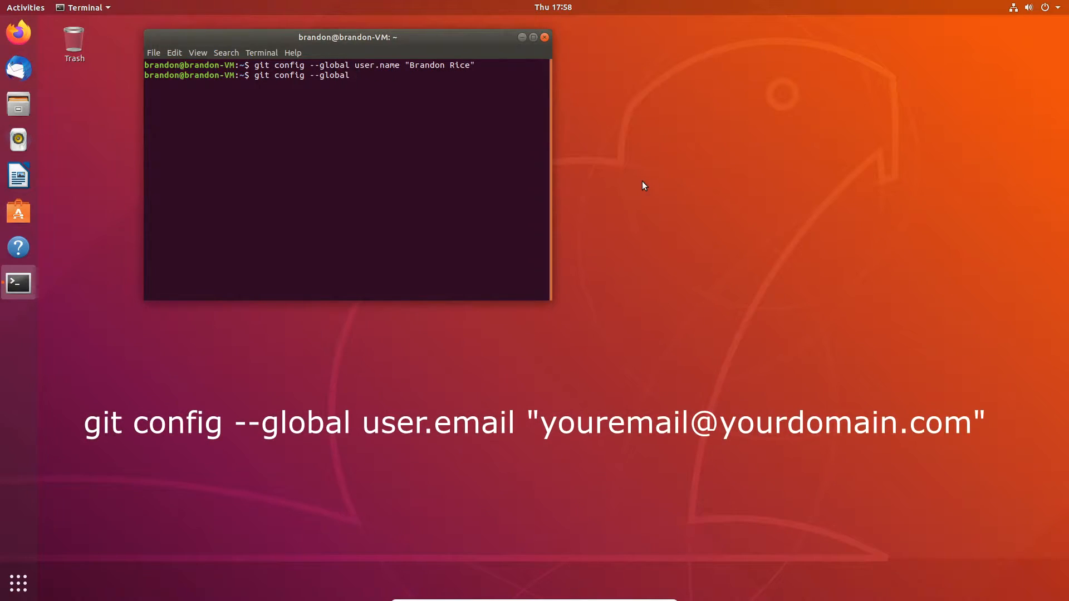
Step: Type the global git user.email command with a Gmail address
{"action": "type", "text": "user."}
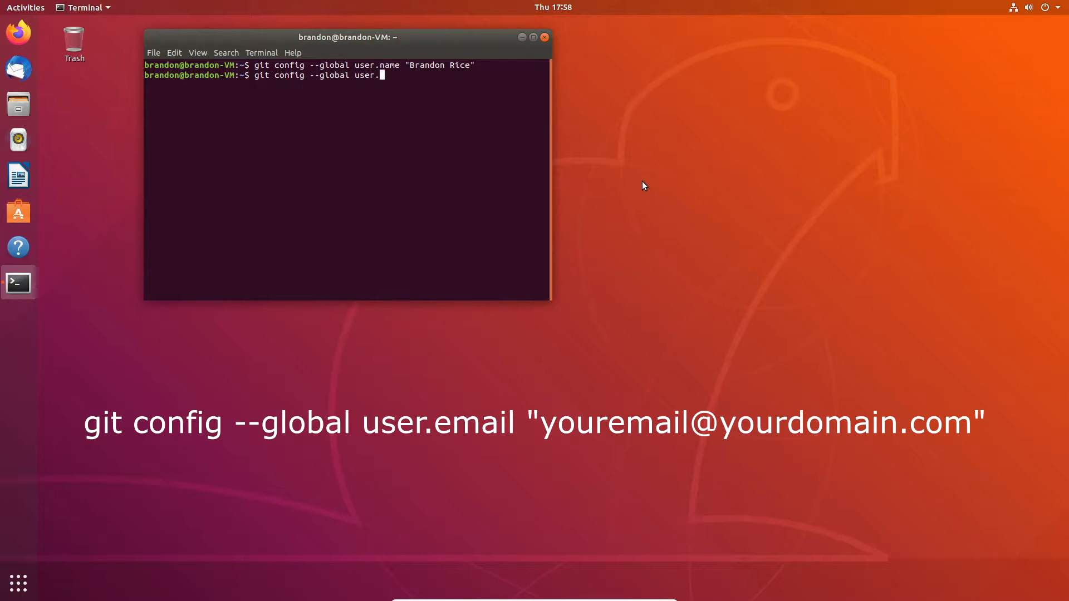
{"action": "type", "text": "email"}
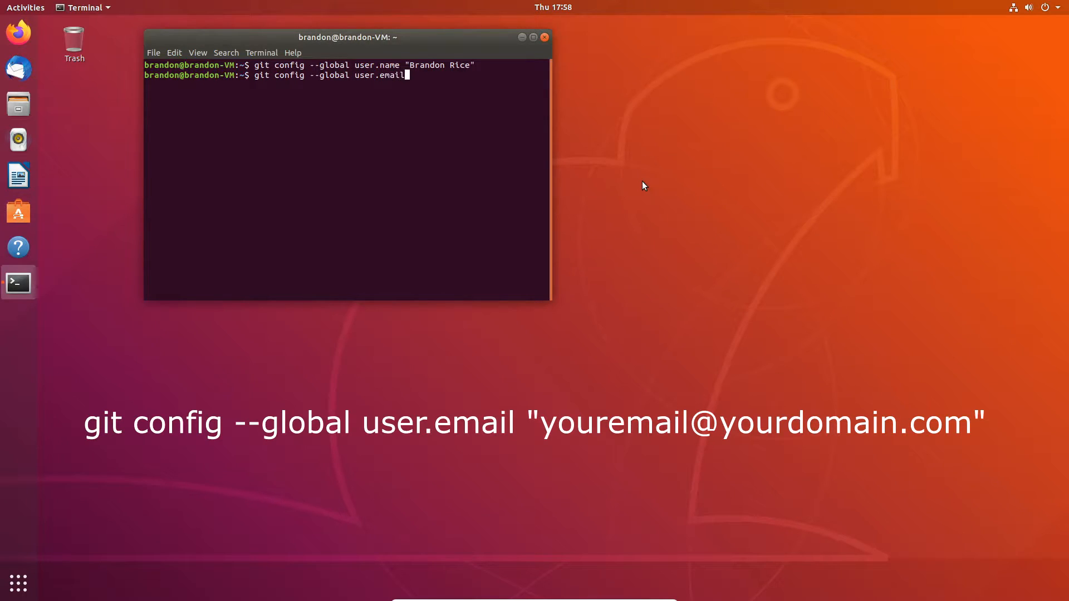
{"action": "type", "text": "\""}
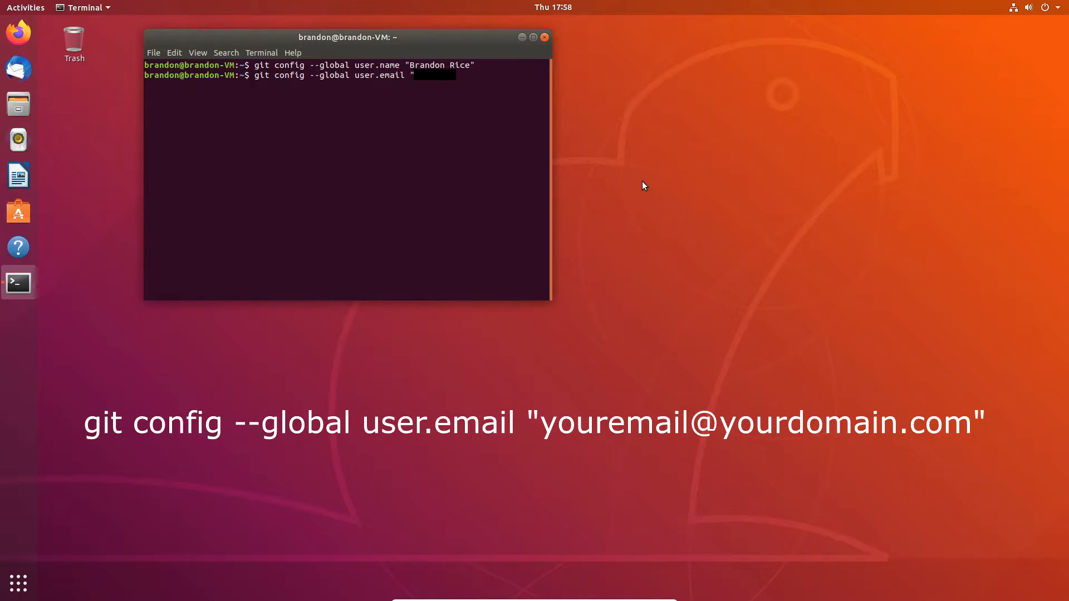
{"action": "type", "text": "@"}
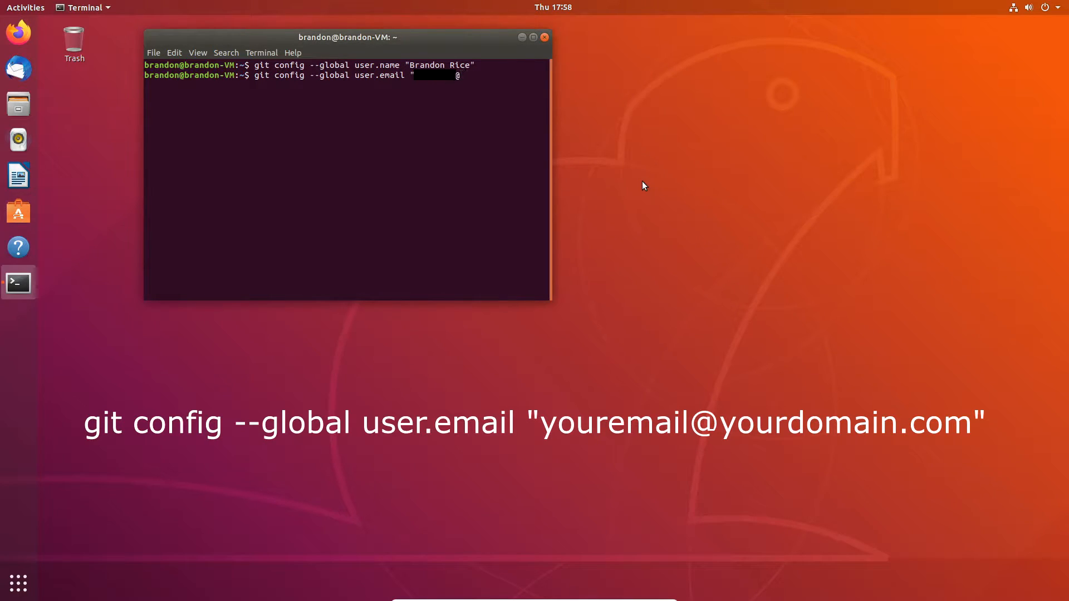
{"action": "type", "text": "gmao"}
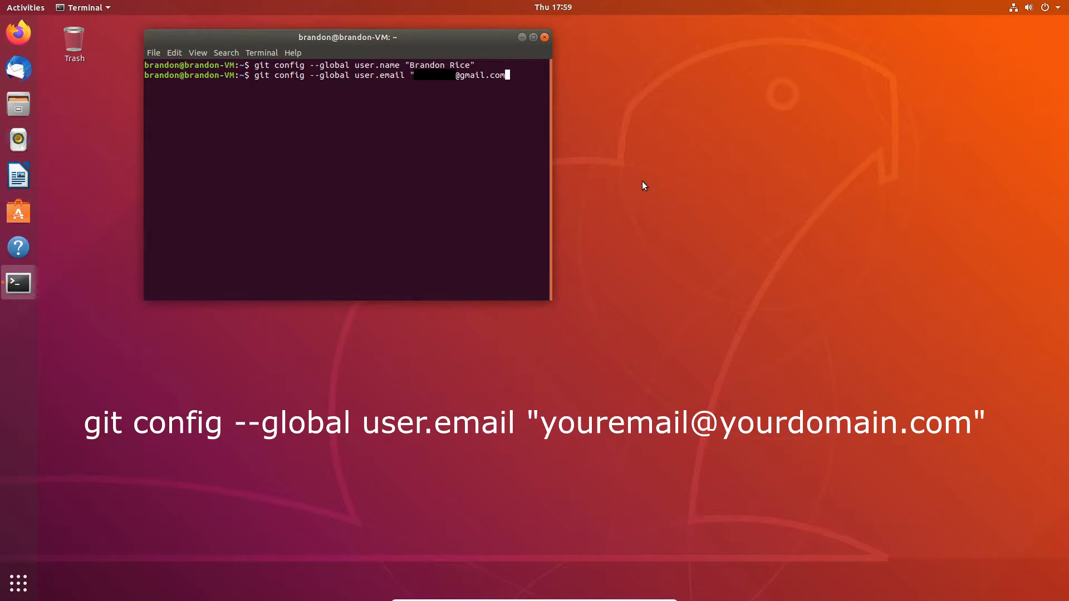
{"action": "type", "text": "\""}
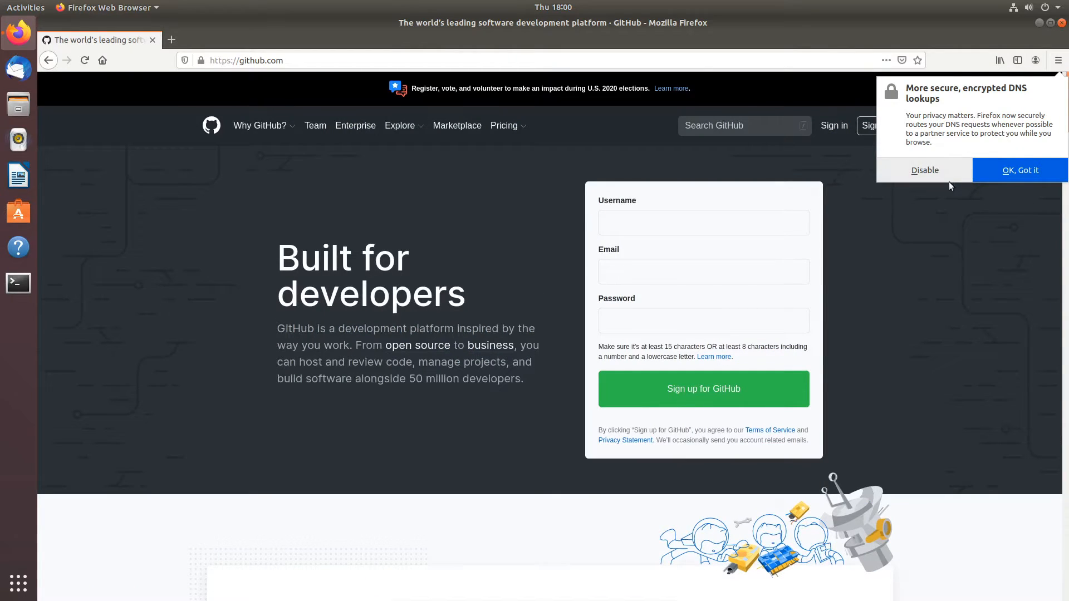
Step: Dismiss Firefox's encrypted DNS lookups notice
{"action": "left_click", "coordinate": [1020, 169]}
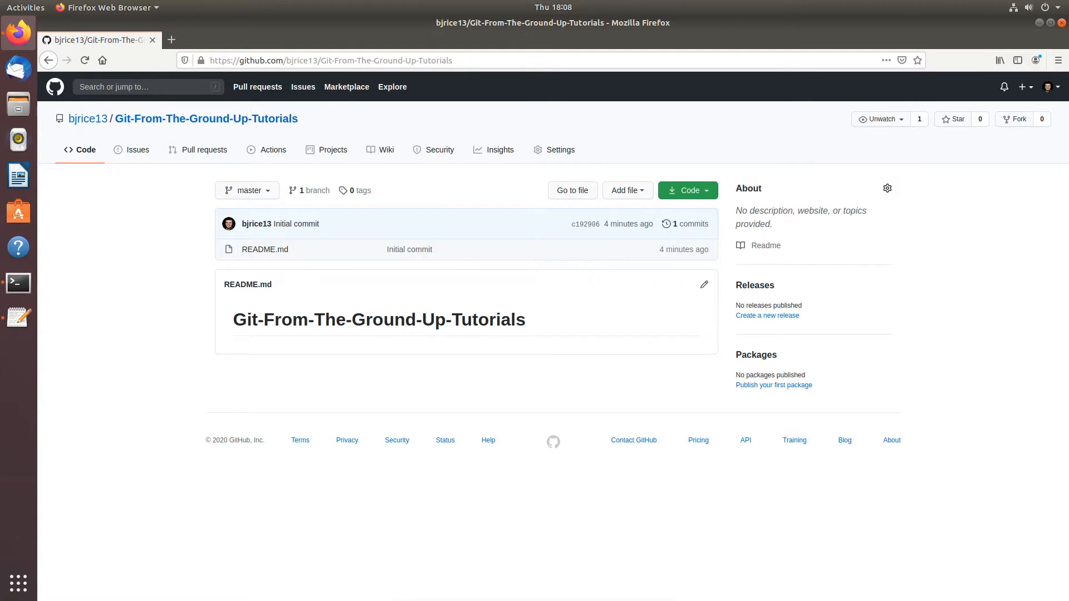
{"action": "mouse_move", "coordinate": [704, 195]}
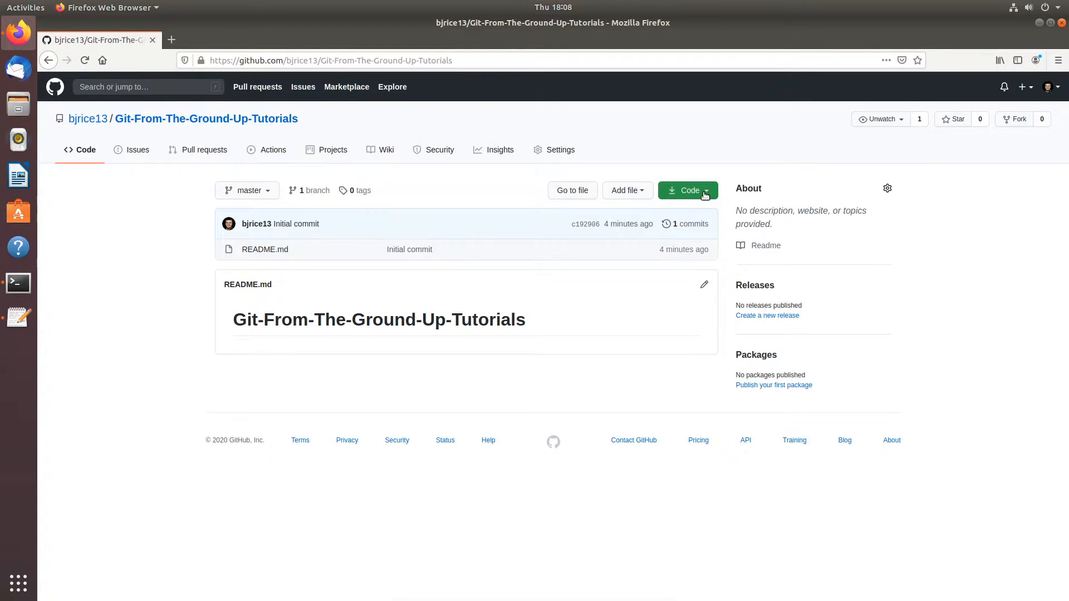
Step: Show the repository's HTTPS clone address, then launch a terminal from the dock
{"action": "left_click", "coordinate": [687, 190]}
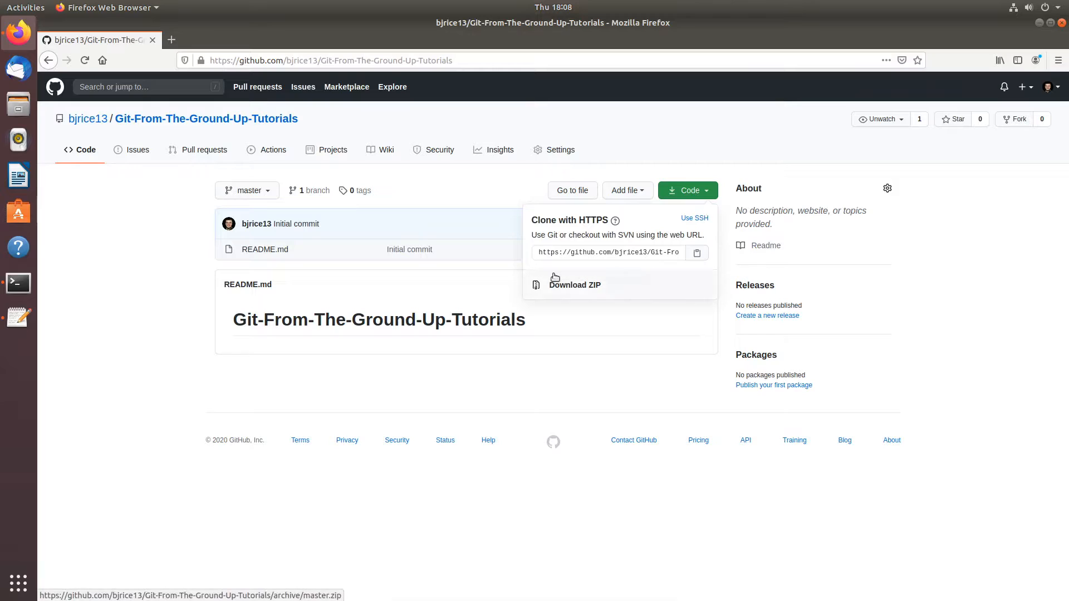
{"action": "mouse_move", "coordinate": [696, 252]}
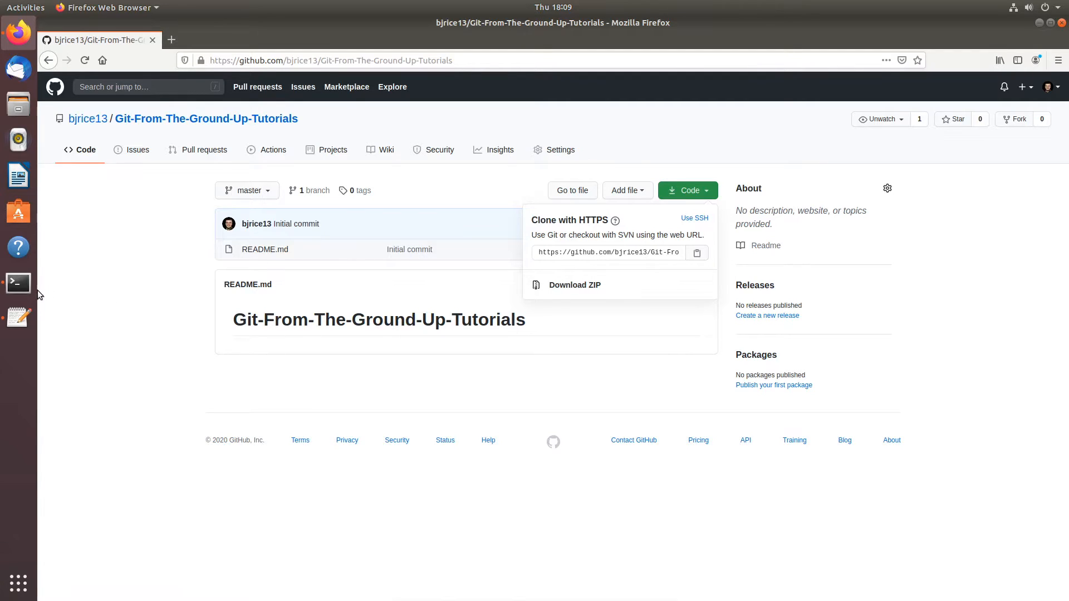
{"action": "left_click", "coordinate": [17, 282]}
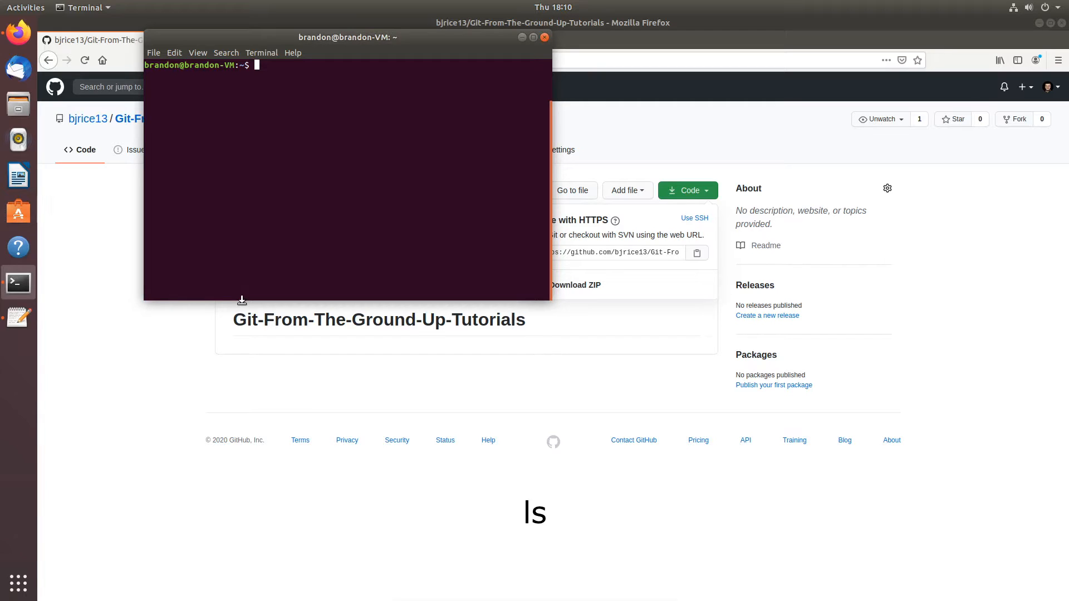
Step: Move into Documents/git_tutorial, confirm it is empty, and start typing git clone
{"action": "key", "text": "Return"}
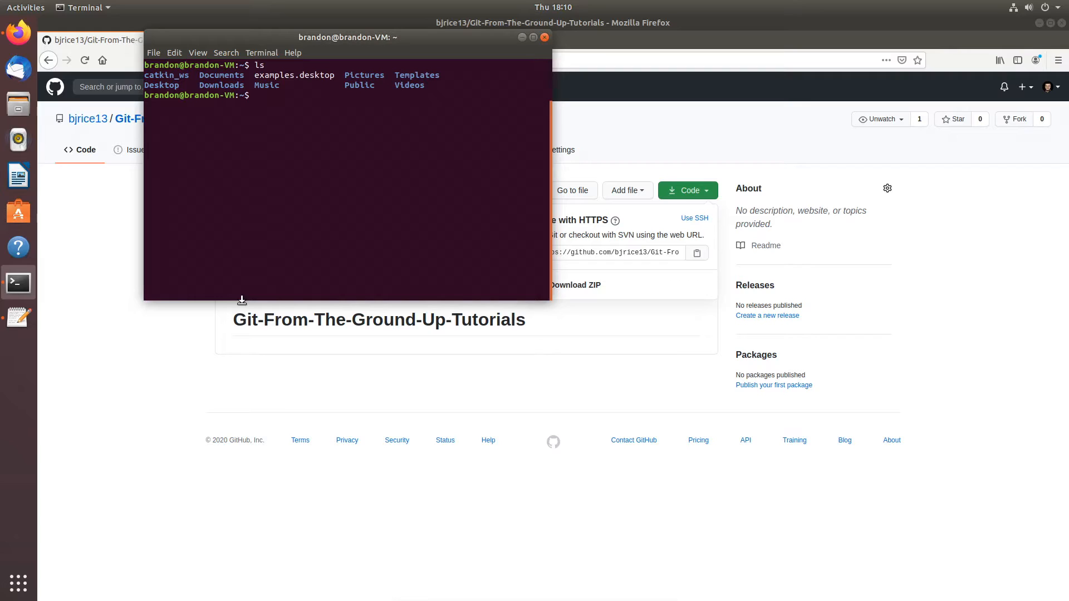
{"action": "type", "text": "cd D"}
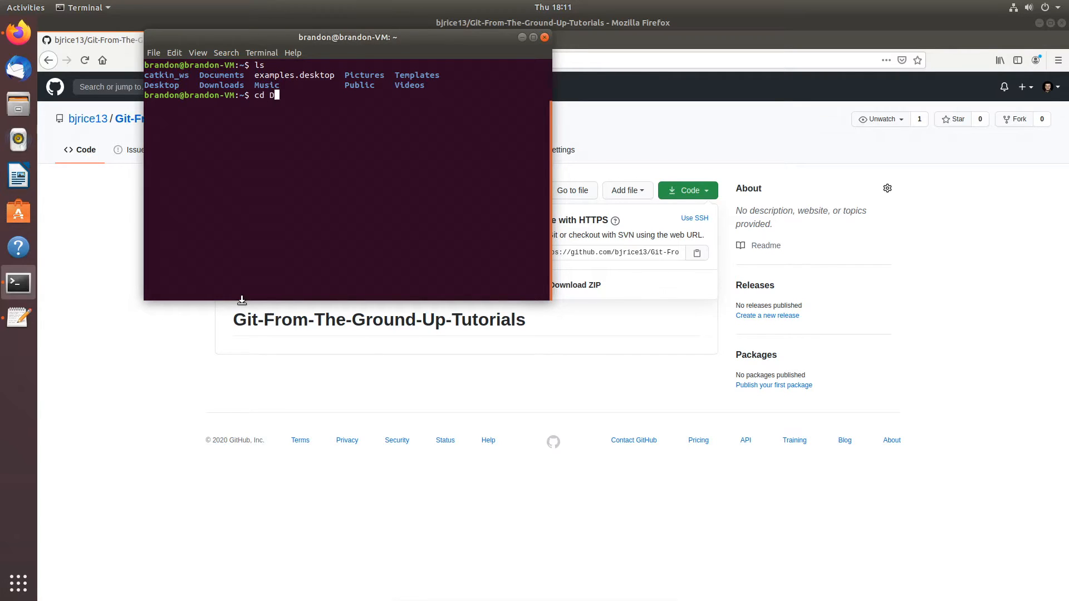
{"action": "key", "text": "Return"}
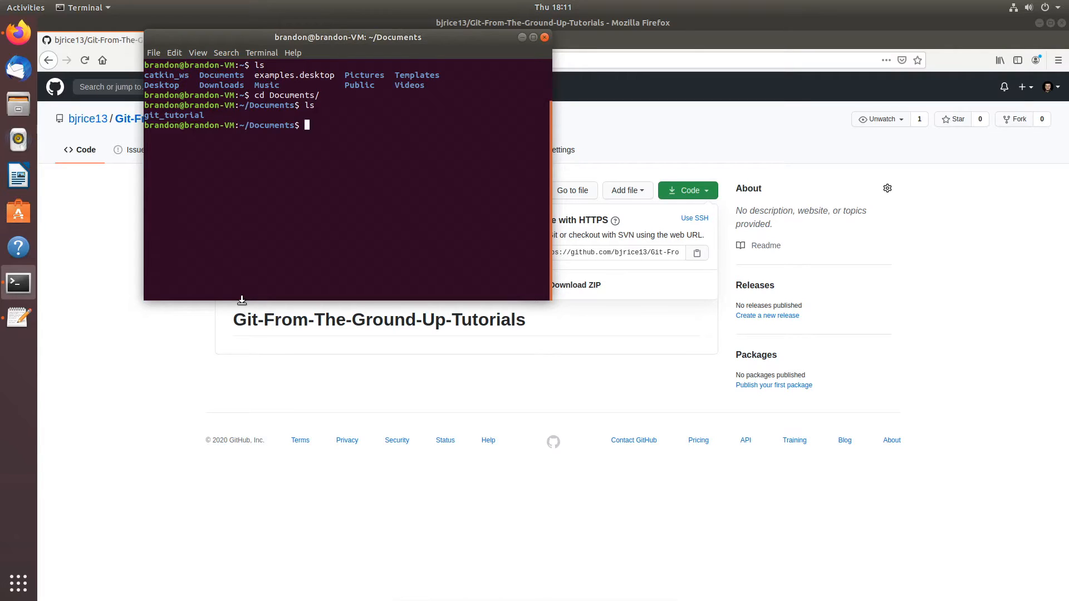
{"action": "type", "text": "cd"}
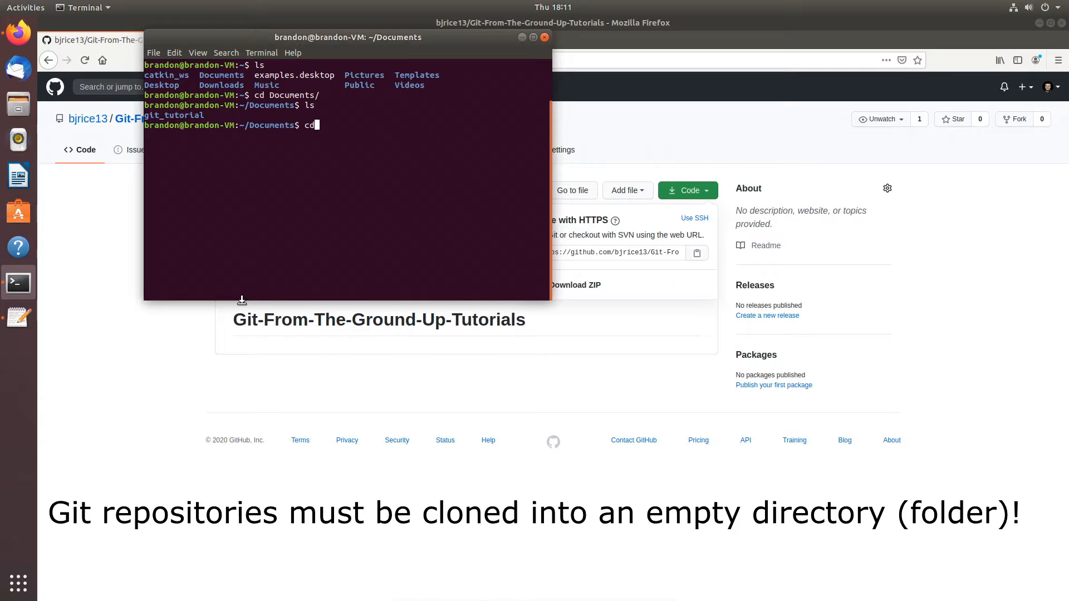
{"action": "type", "text": "git_tutorial/"}
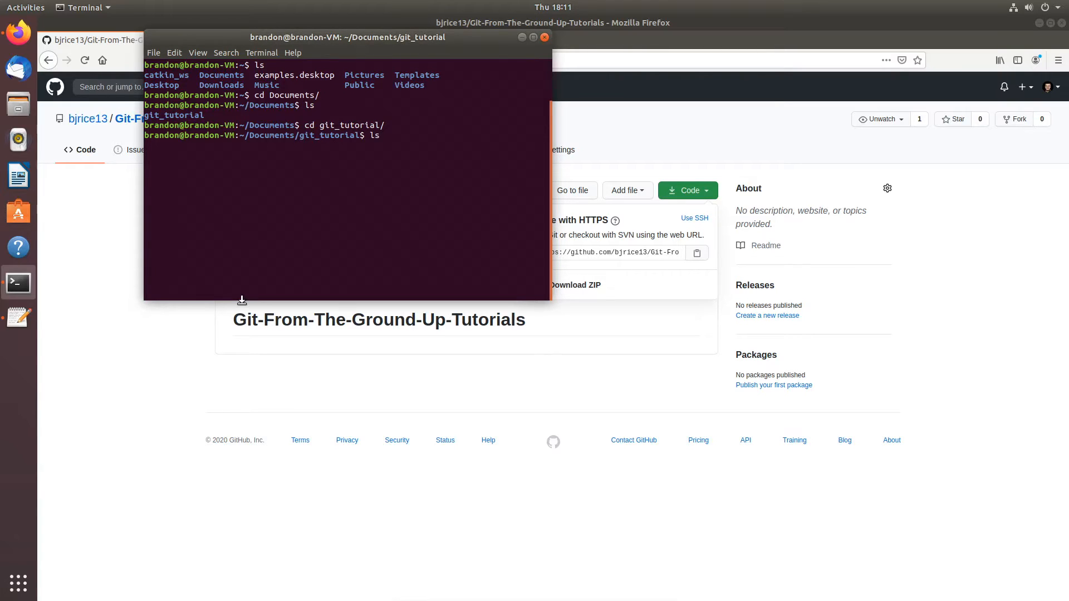
{"action": "key", "text": "Return"}
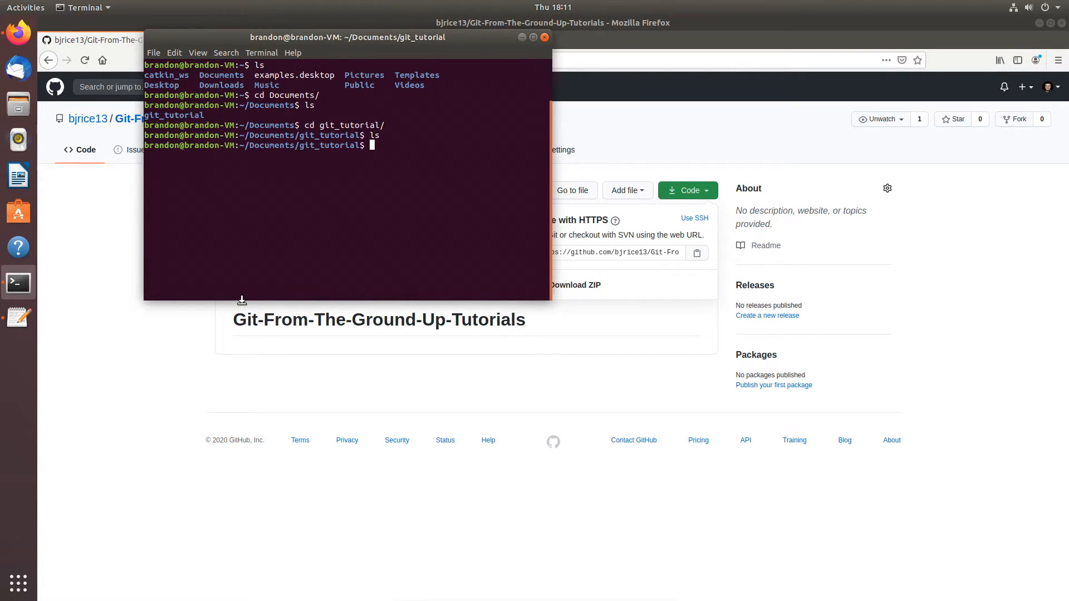
{"action": "type", "text": "git clone"}
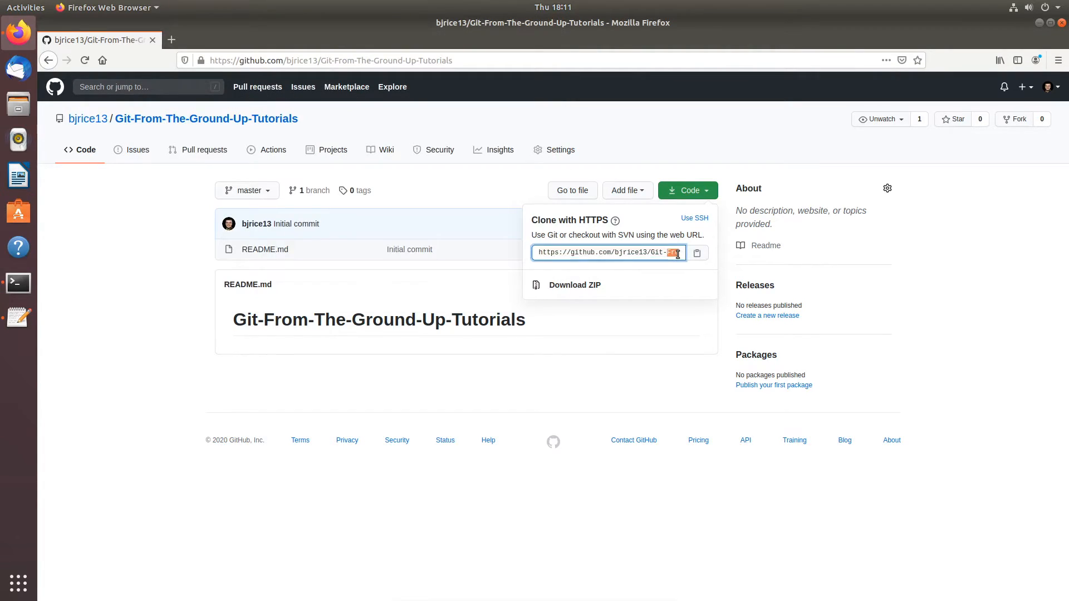
Step: Clone the repository from its copied HTTPS address, then cd into Git-From-The-Ground-Up-Tutorials
{"action": "right_click", "coordinate": [607, 252]}
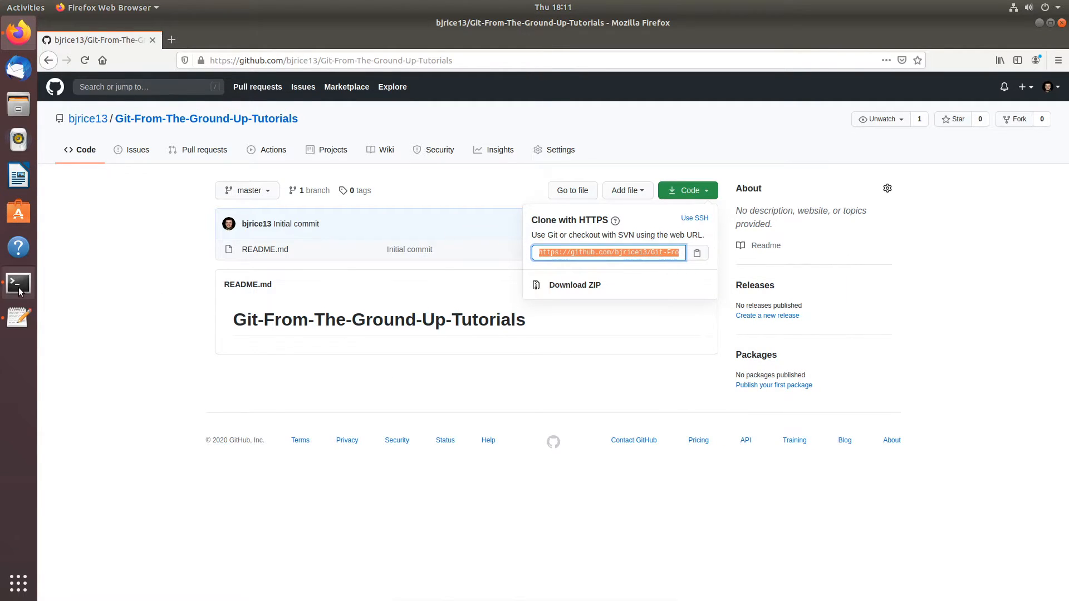
{"action": "left_click", "coordinate": [17, 283]}
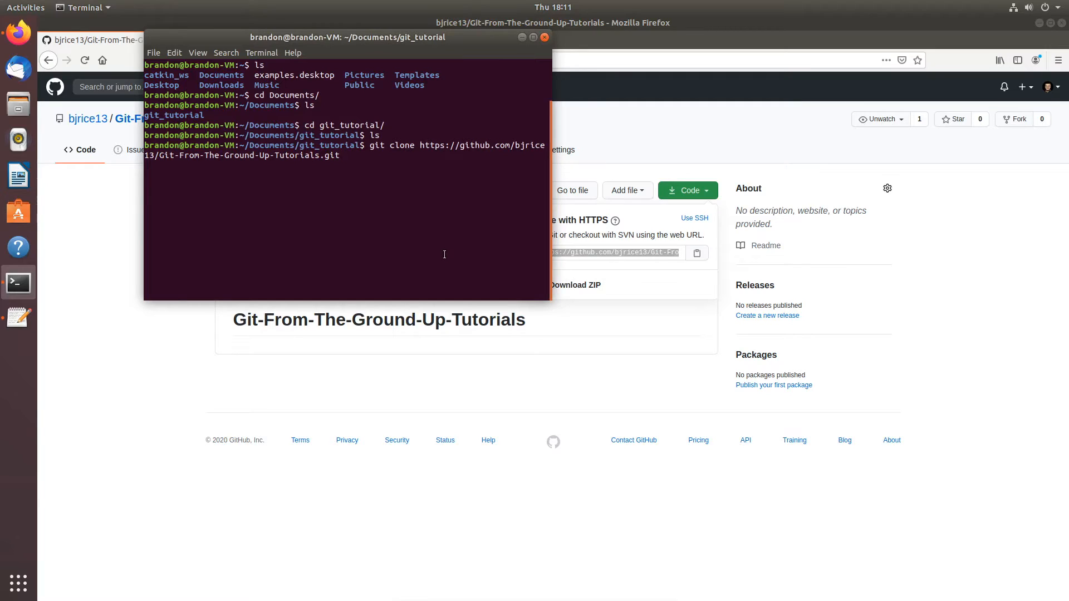
{"action": "key", "text": "Return"}
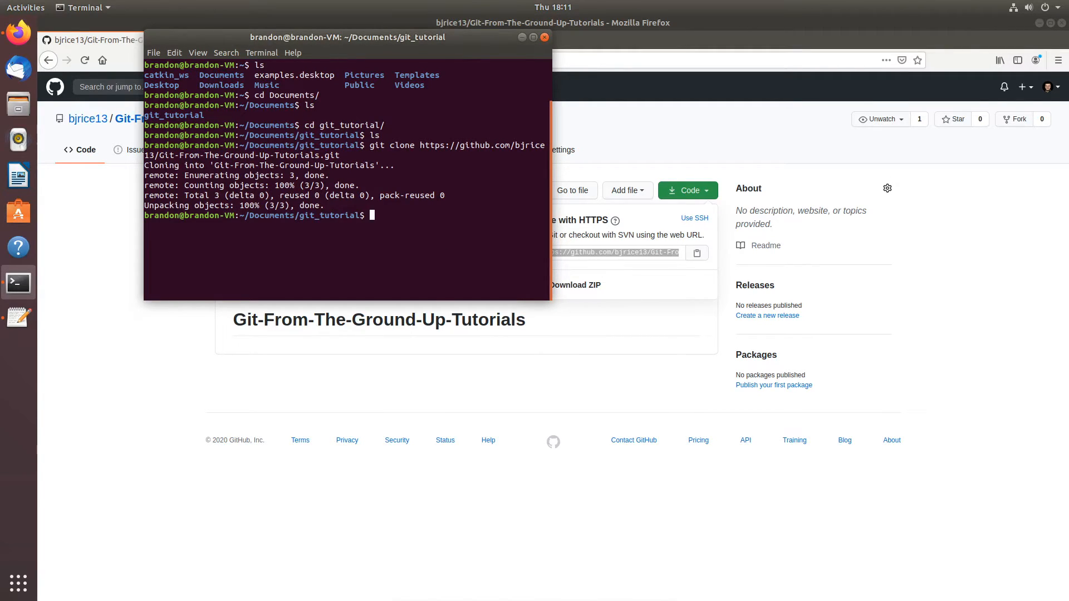
{"action": "type", "text": "ls"}
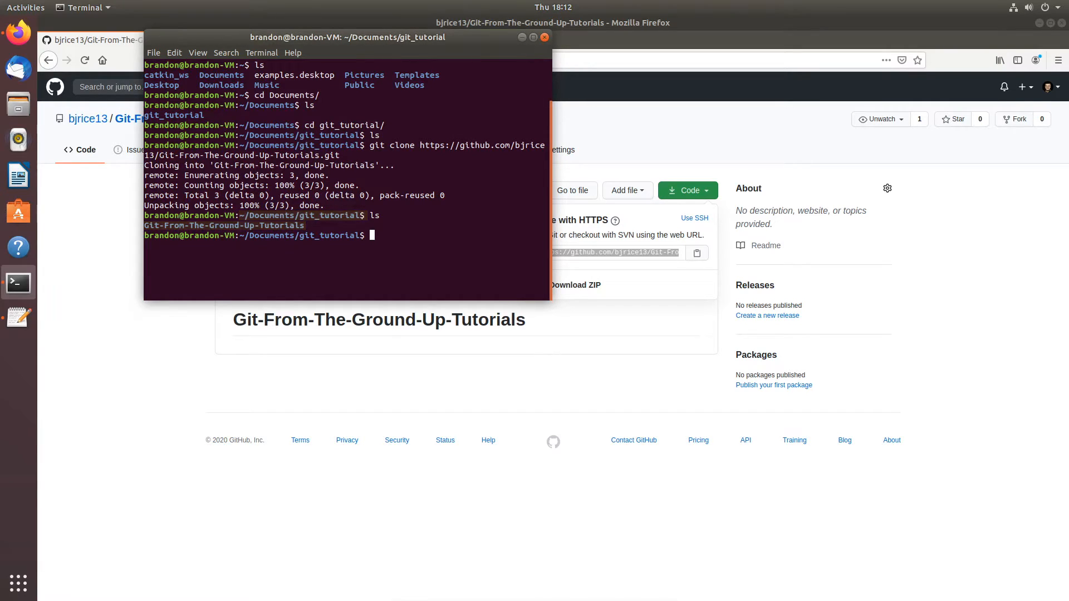
{"action": "type", "text": "cd"}
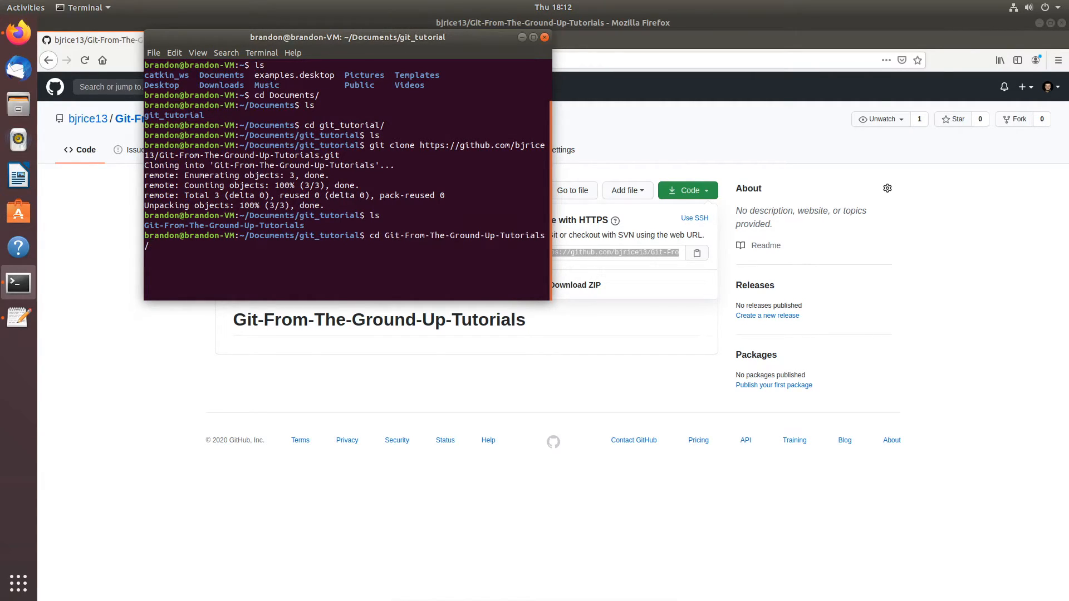
{"action": "key", "text": "Return"}
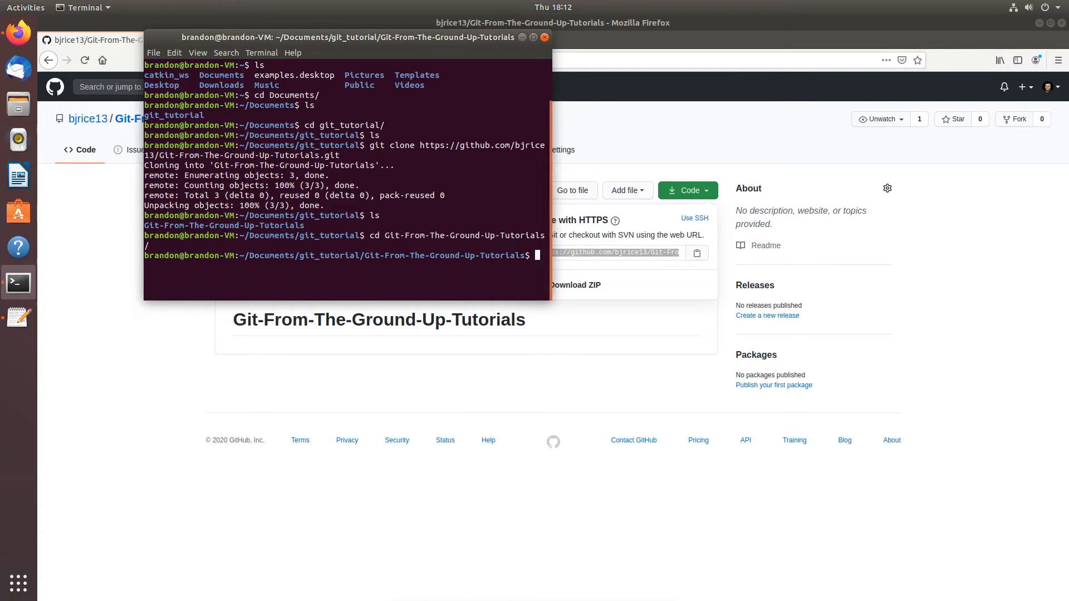
{"action": "key", "text": "Return"}
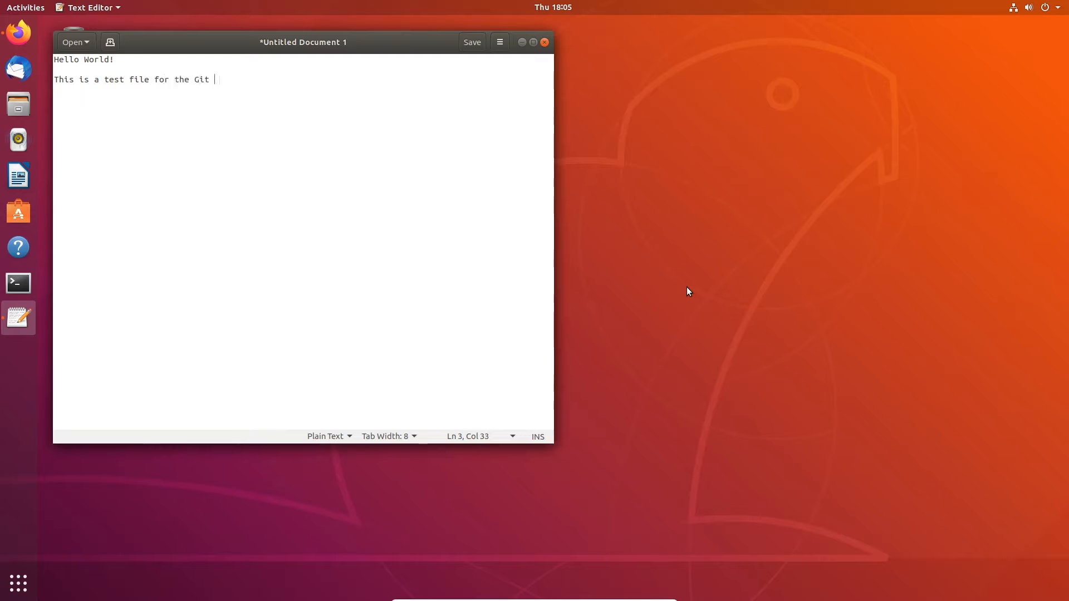
Step: Finish the note '...from the Ground Up tutorial Series!' and save it as hello_world.txt
{"action": "type", "text": "from the Ground Up tutorial S"}
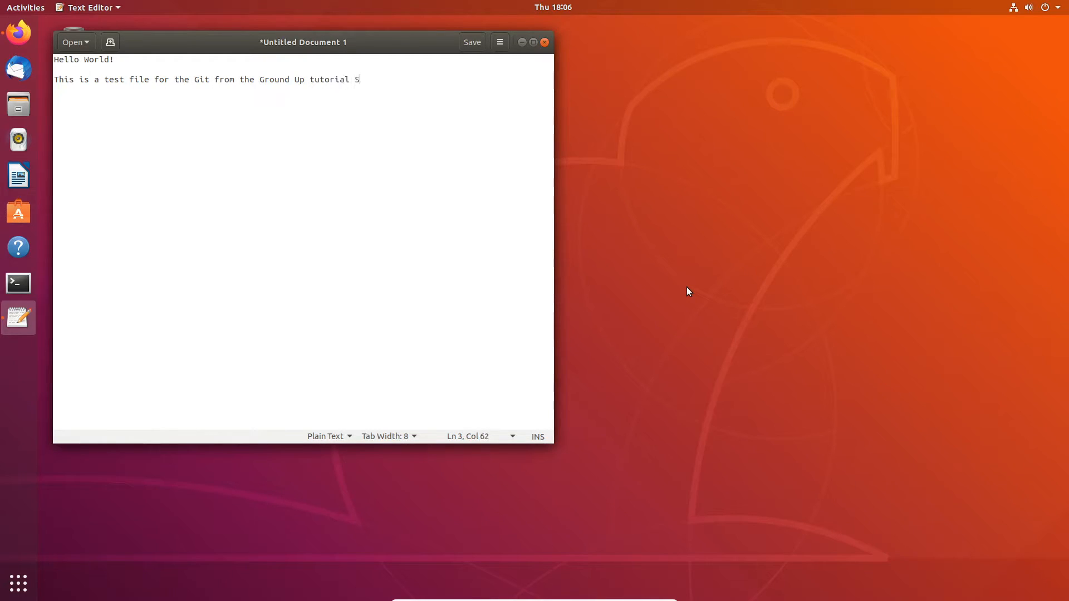
{"action": "type", "text": "eries!"}
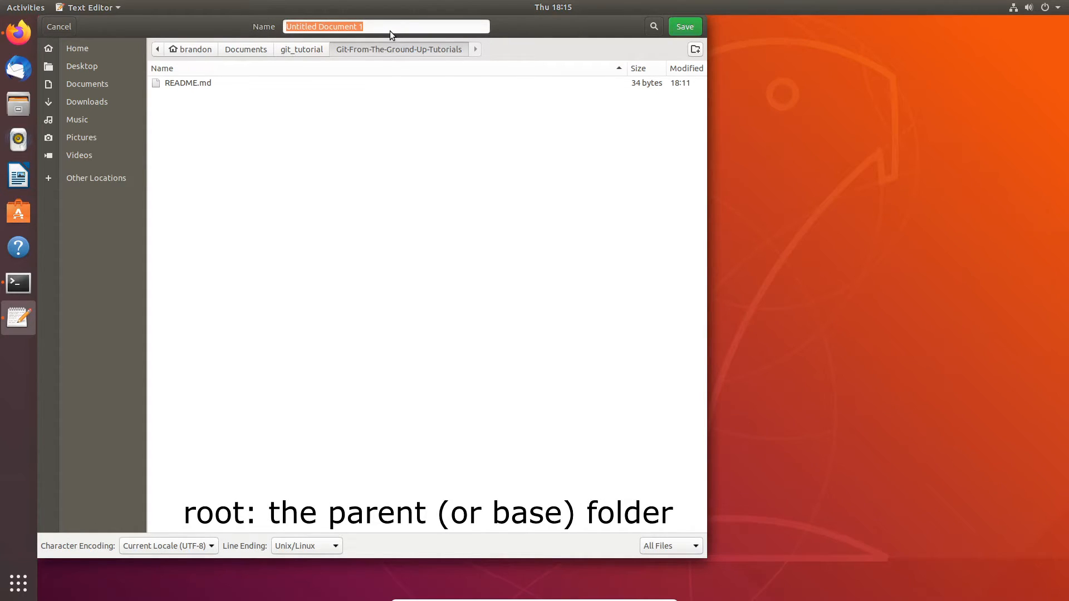
{"action": "type", "text": "hello"}
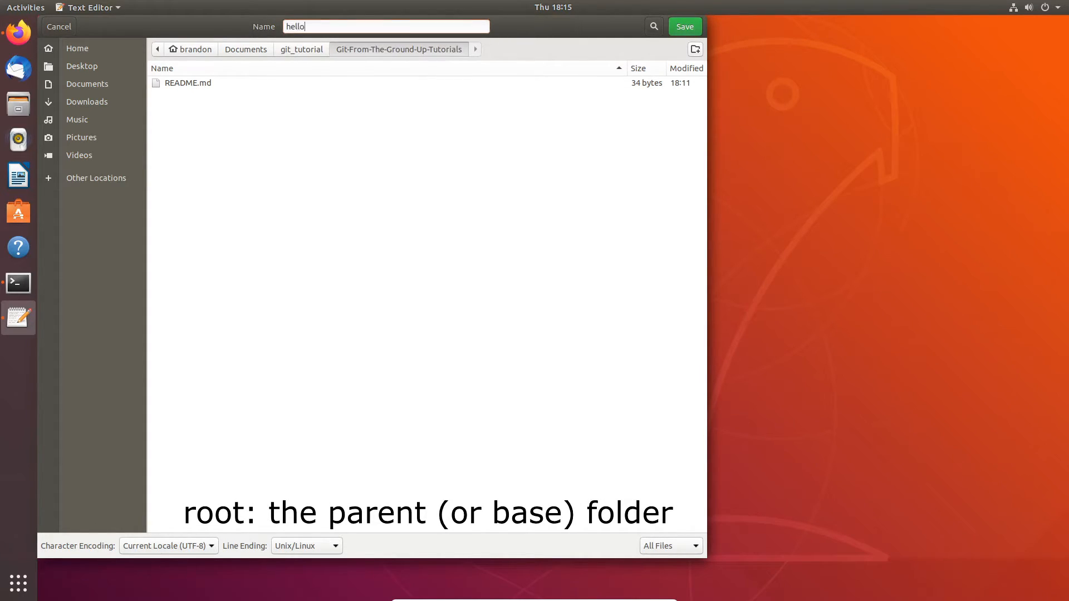
{"action": "type", "text": "_world"}
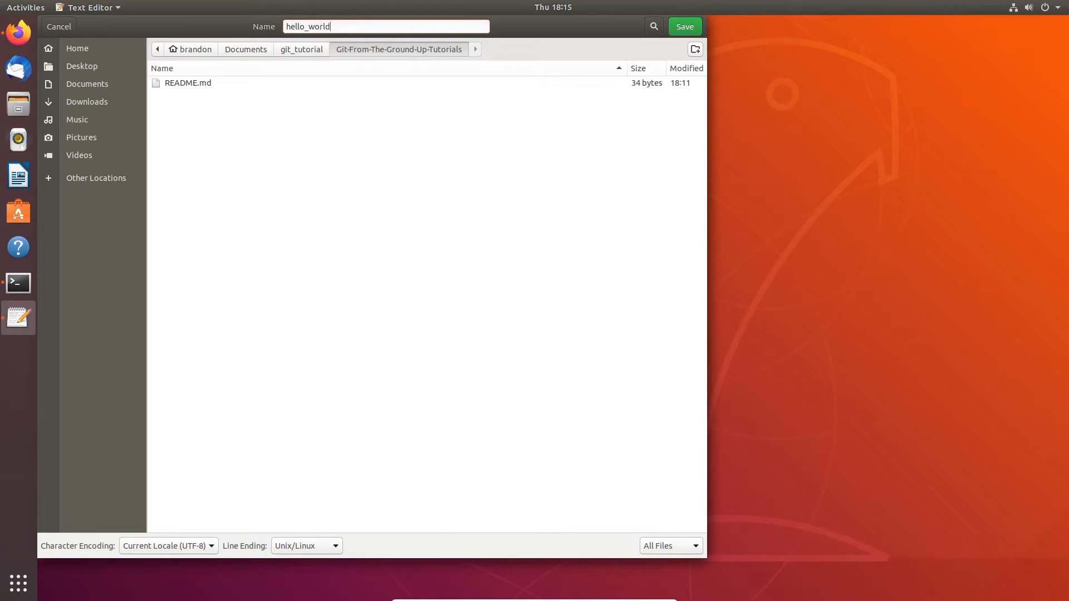
{"action": "type", "text": ".txt"}
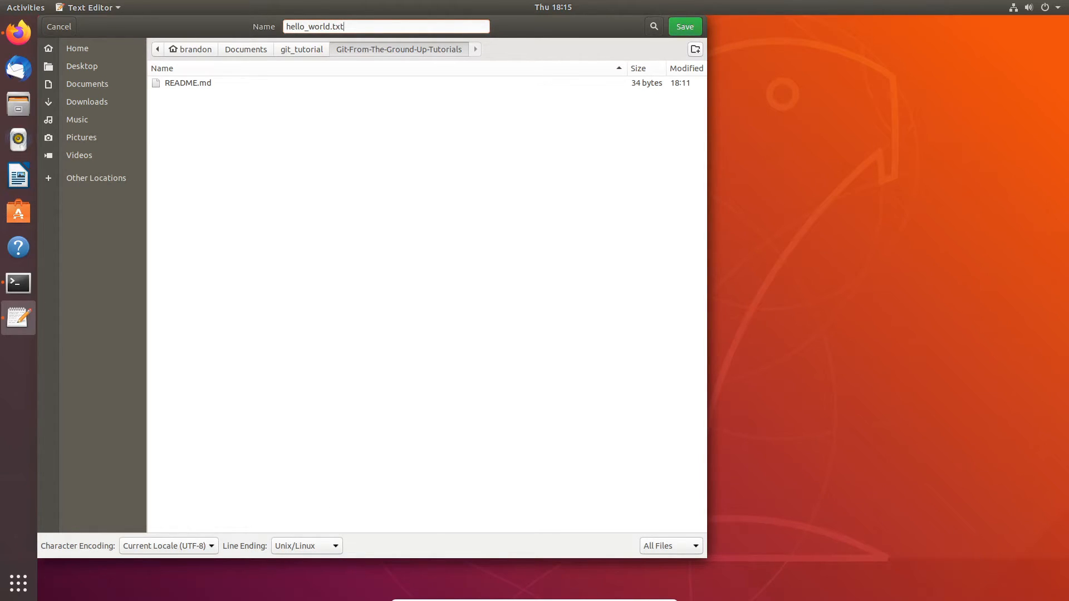
{"action": "left_click", "coordinate": [684, 27]}
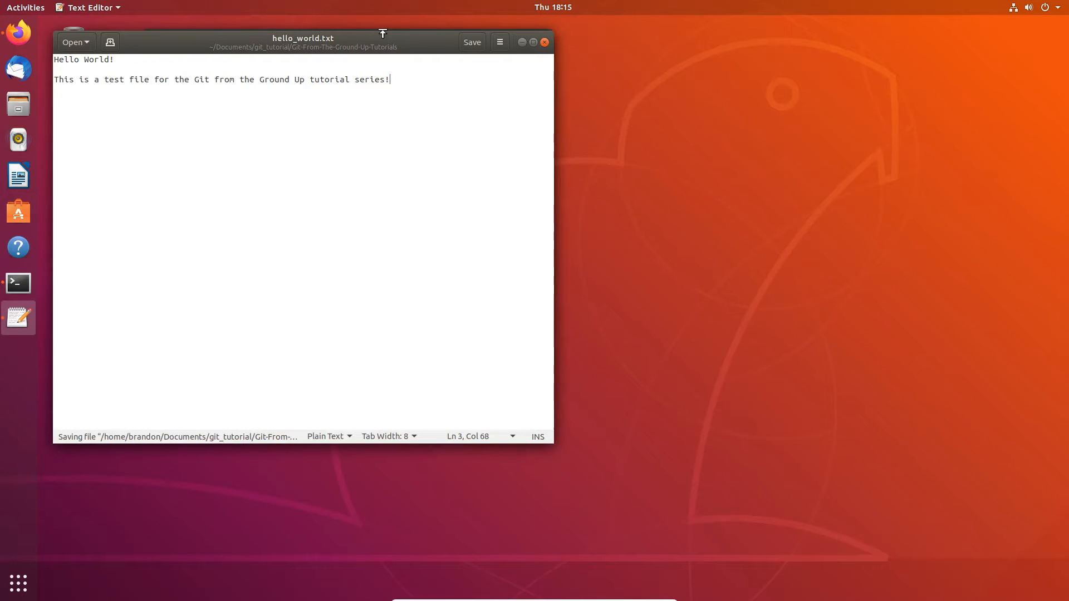
{"action": "left_click", "coordinate": [17, 283]}
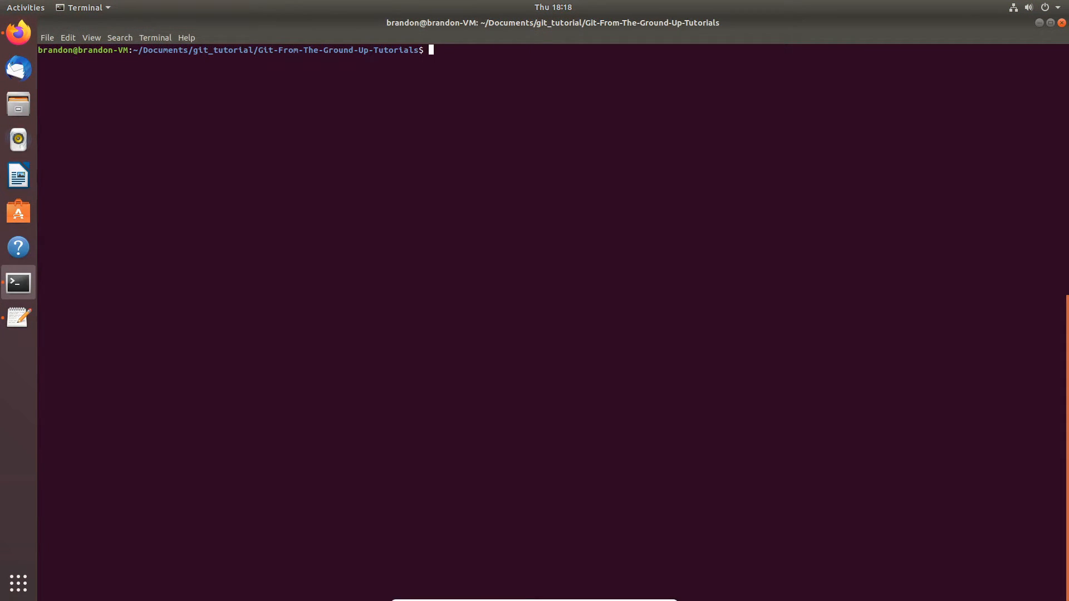
Step: Run git status, showing hello_world.txt untracked on the master branch
{"action": "type", "text": "git status"}
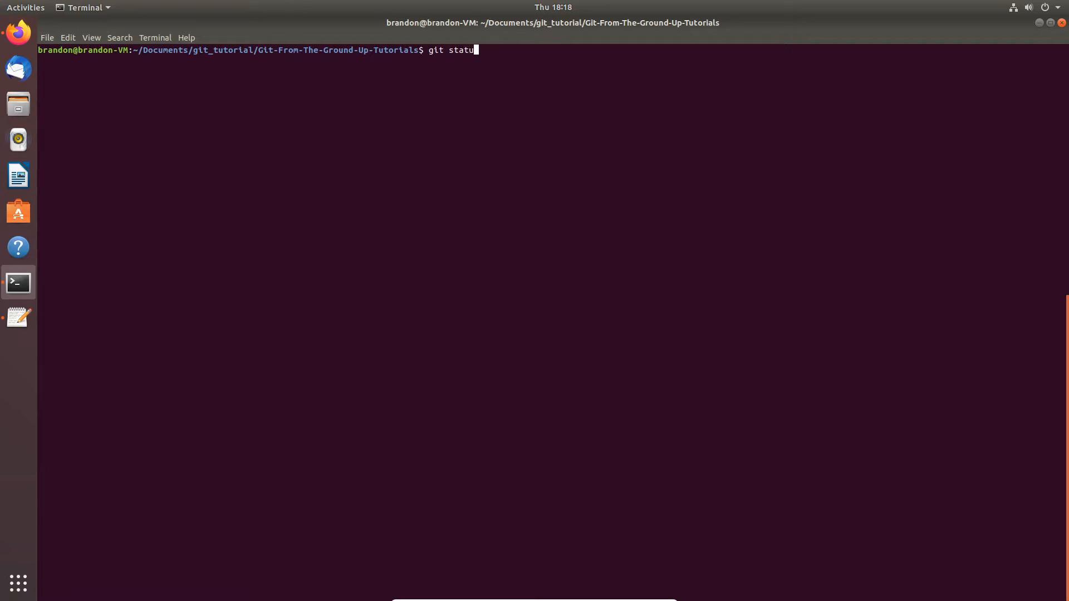
{"action": "key", "text": "Return"}
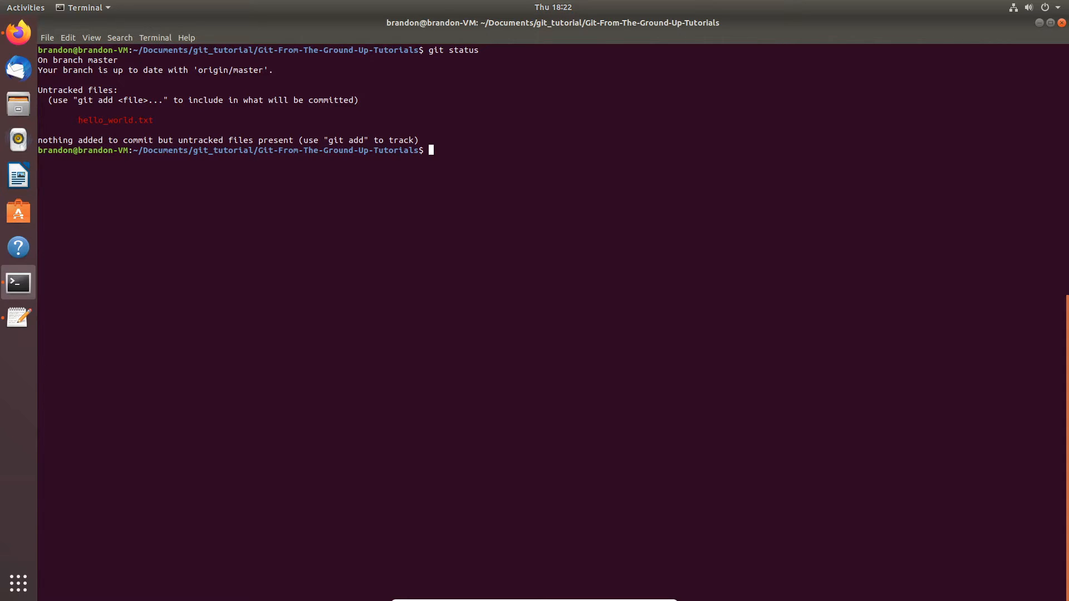
Step: Stage all changes, including hello_world.txt, with git add -A
{"action": "type", "text": "git"}
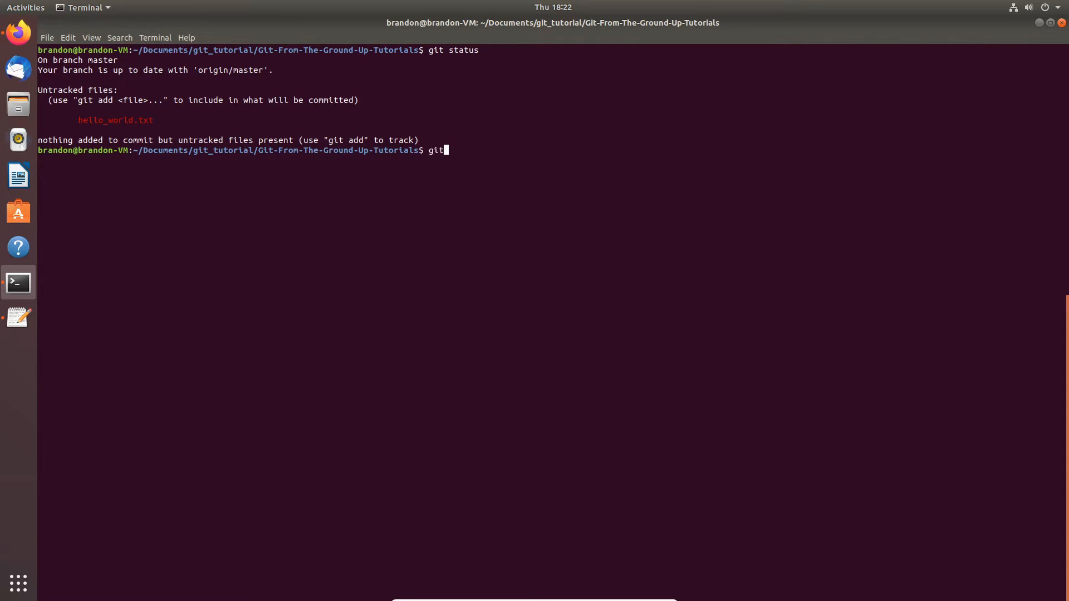
{"action": "type", "text": "add hello_world.txt"}
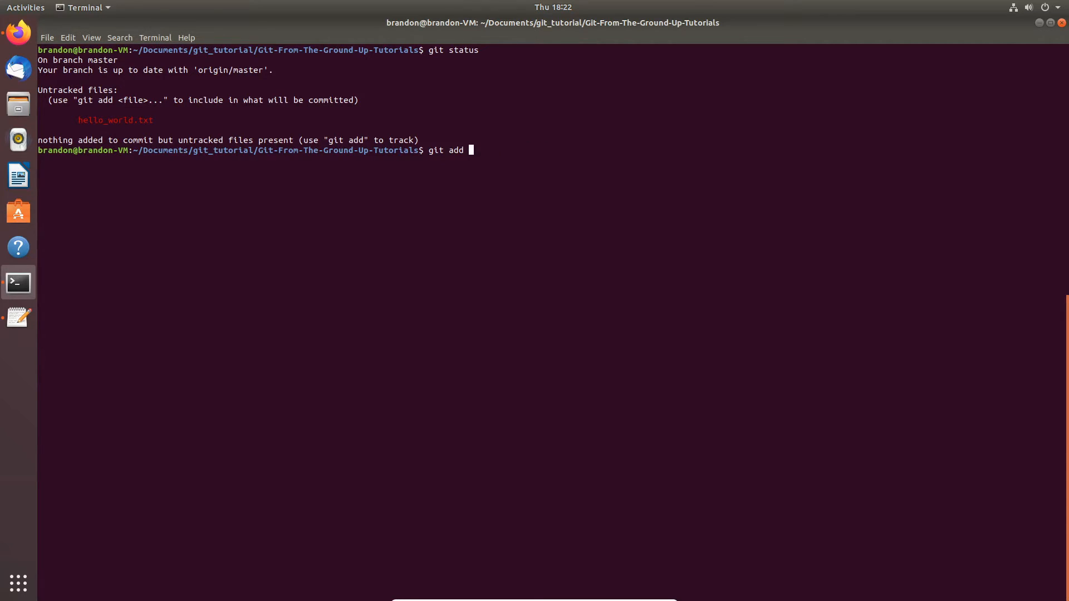
{"action": "type", "text": "-A"}
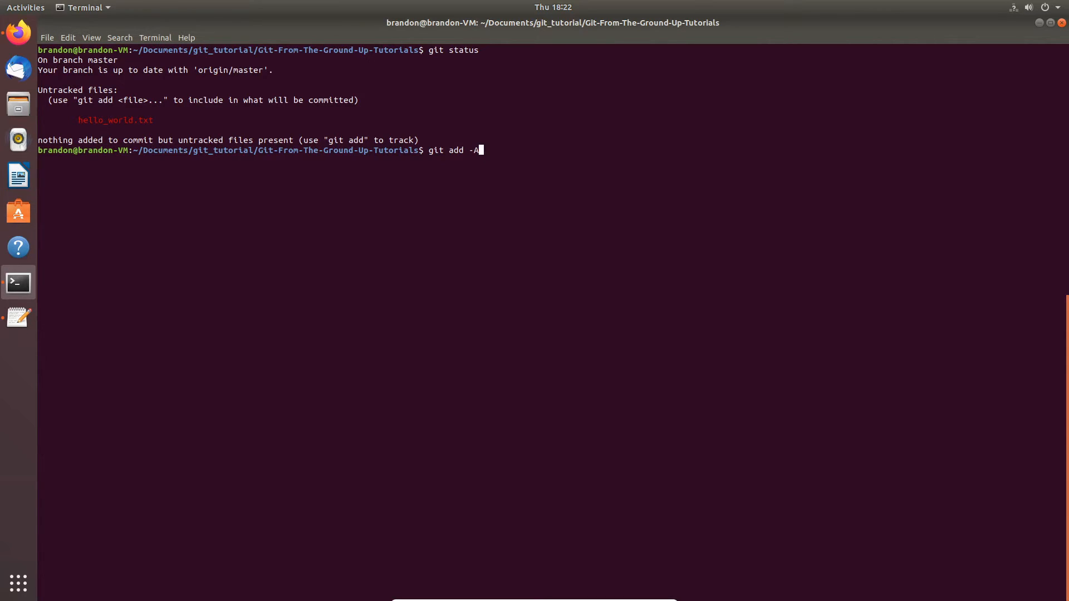
{"action": "key", "text": "Return"}
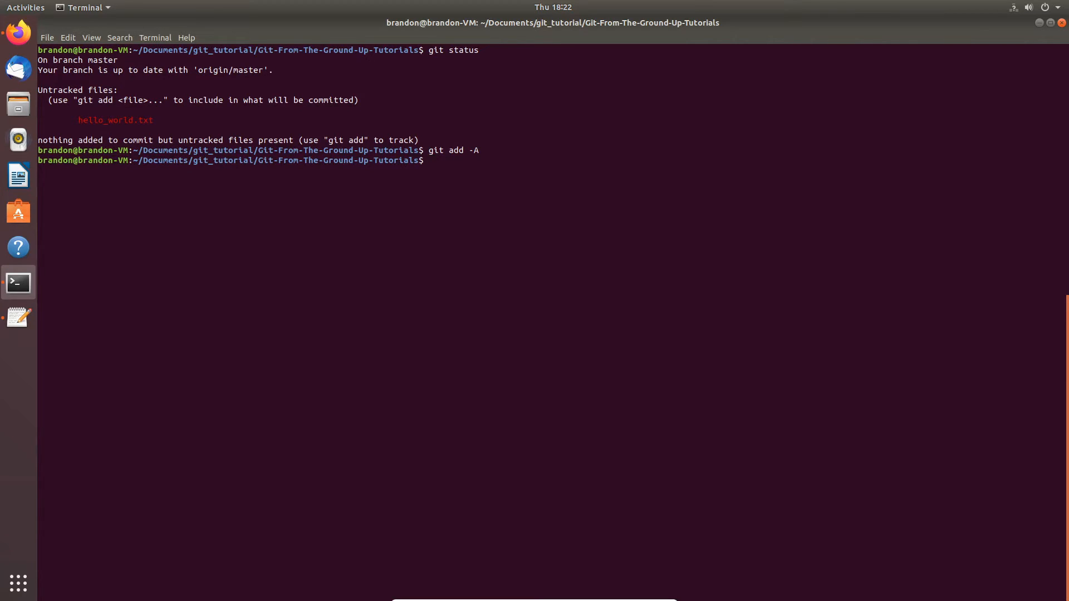
Step: Commit the staged file with the message "Added hello_world.txt"
{"action": "type", "text": "g"}
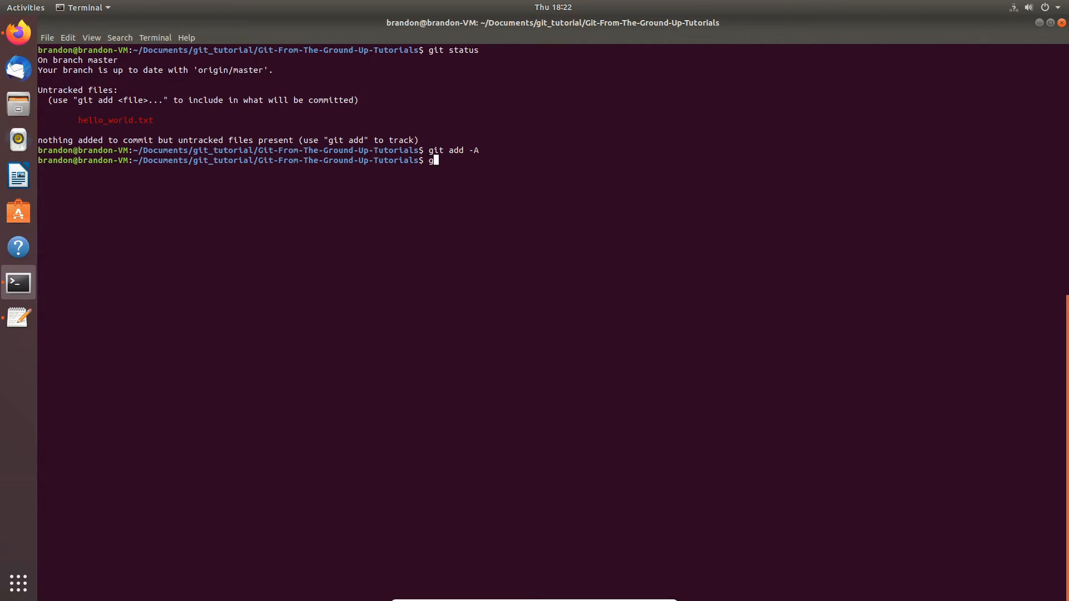
{"action": "type", "text": "it commit -m"}
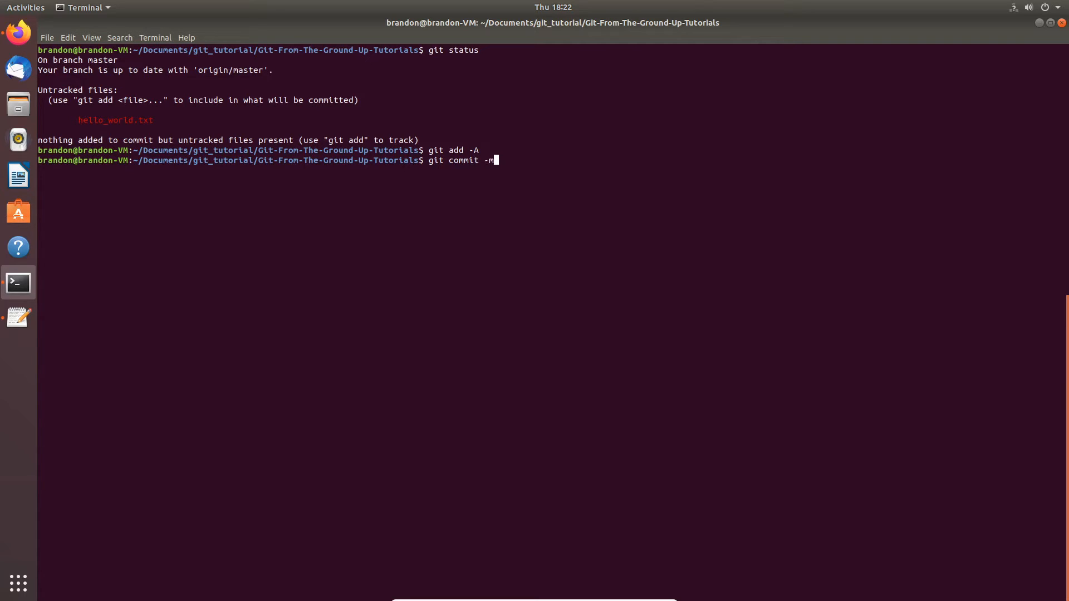
{"action": "type", "text": "\""}
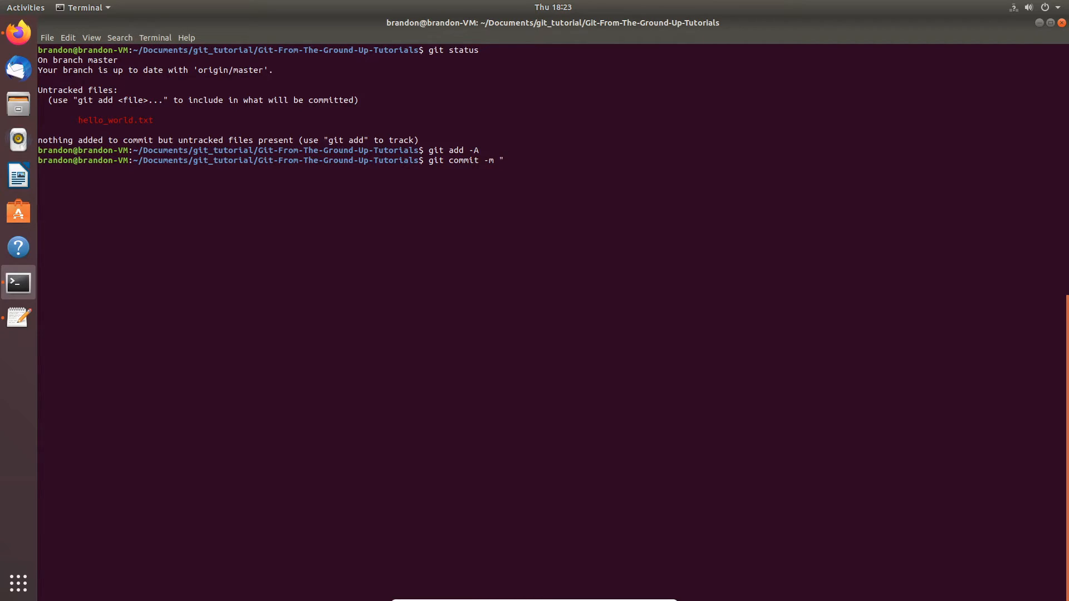
{"action": "type", "text": "Added"}
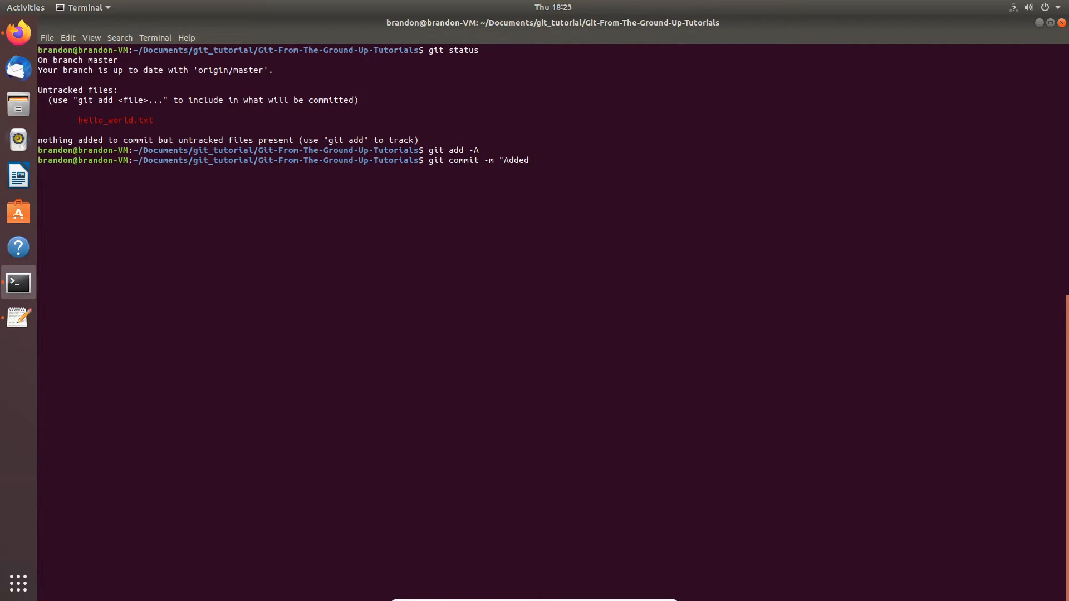
{"action": "type", "text": "hello_world.t"}
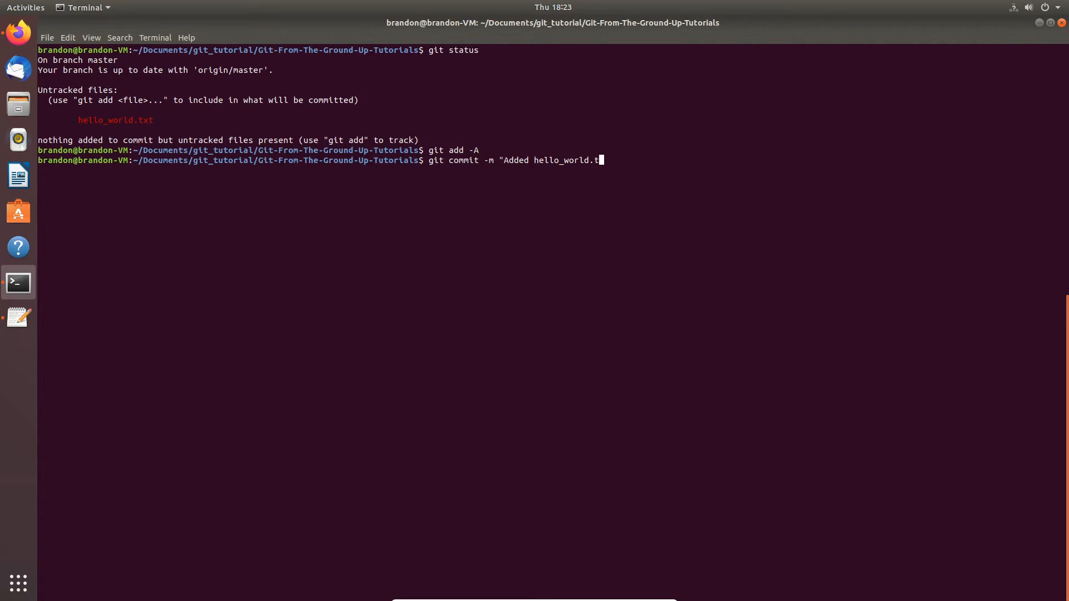
{"action": "type", "text": "xt\""}
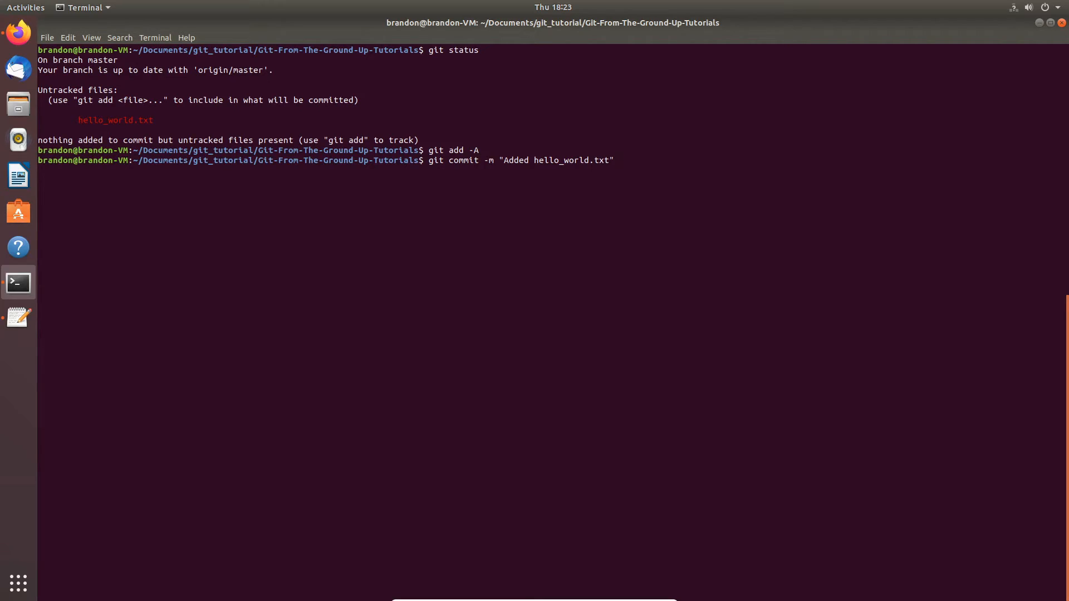
{"action": "key", "text": "Return"}
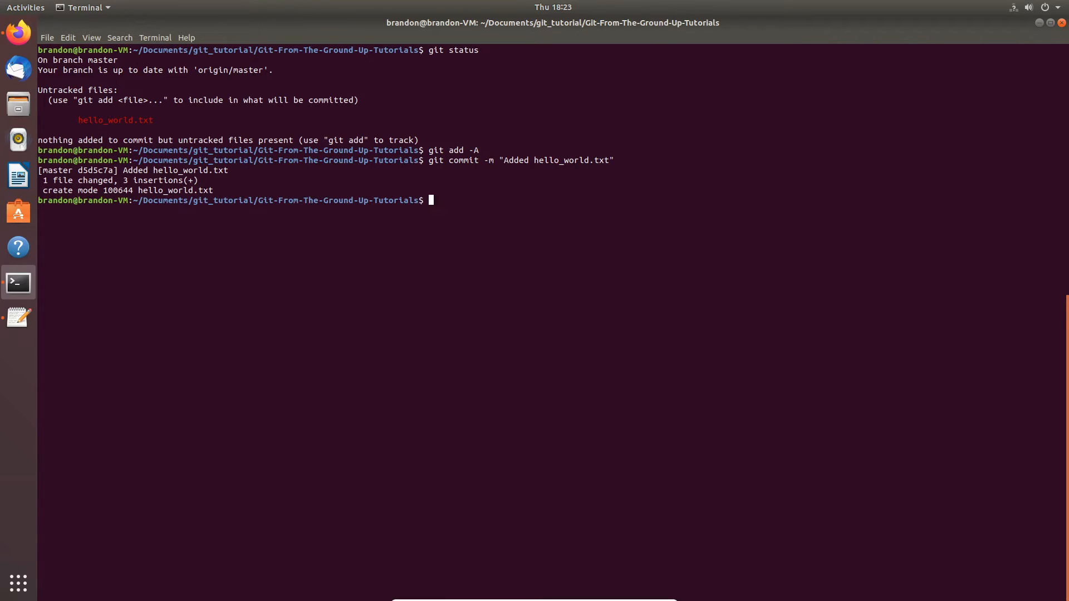
{"action": "type", "text": "git commit"}
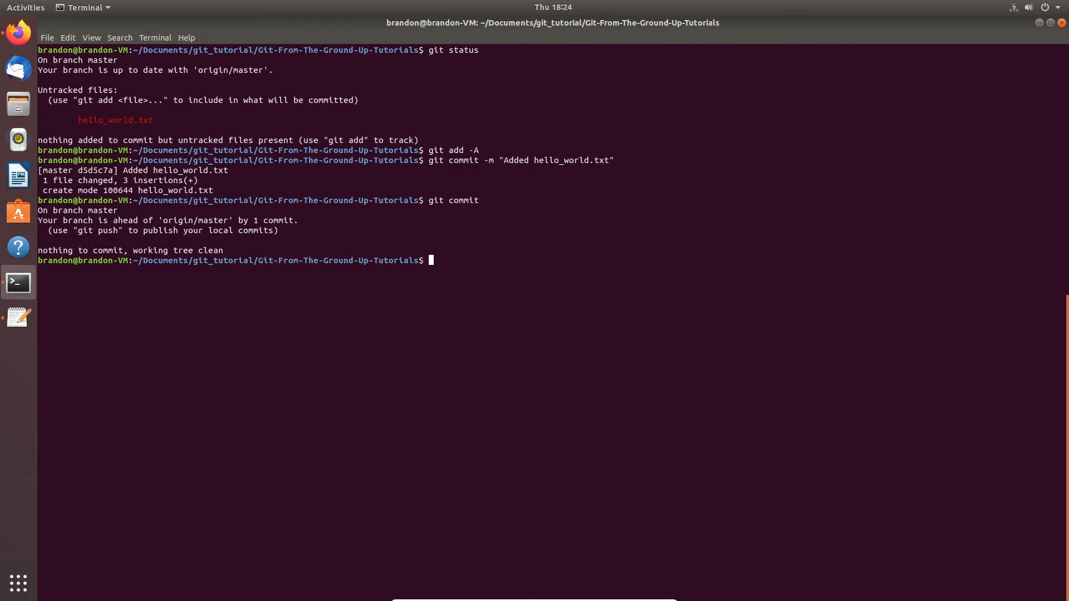
Step: Push the commit with git push origin master, authenticating as GitHub user bjrice
{"action": "type", "text": "git push"}
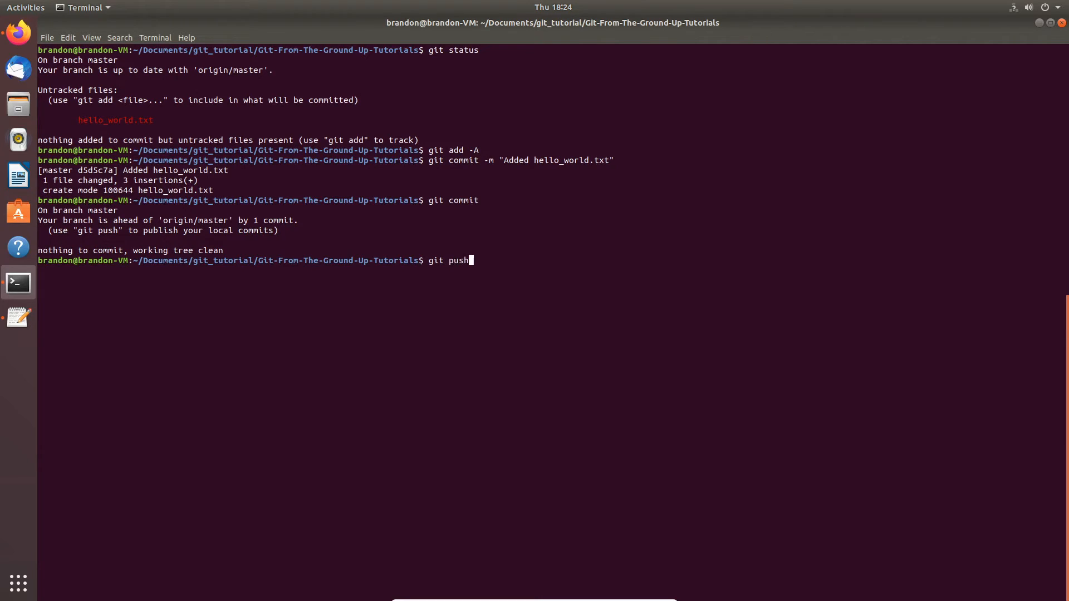
{"action": "type", "text": "or"}
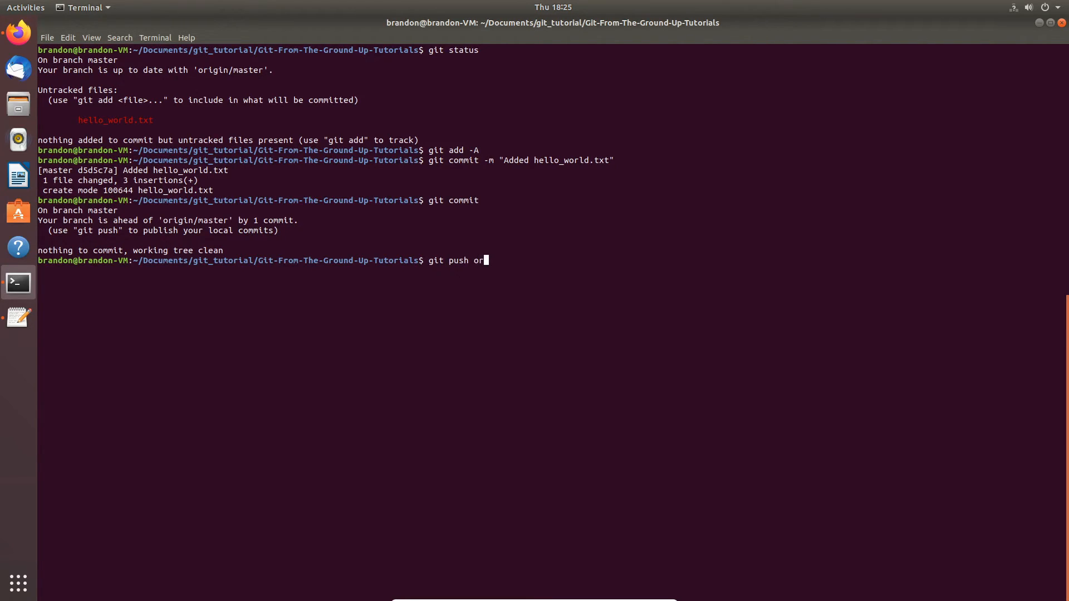
{"action": "type", "text": "igin"}
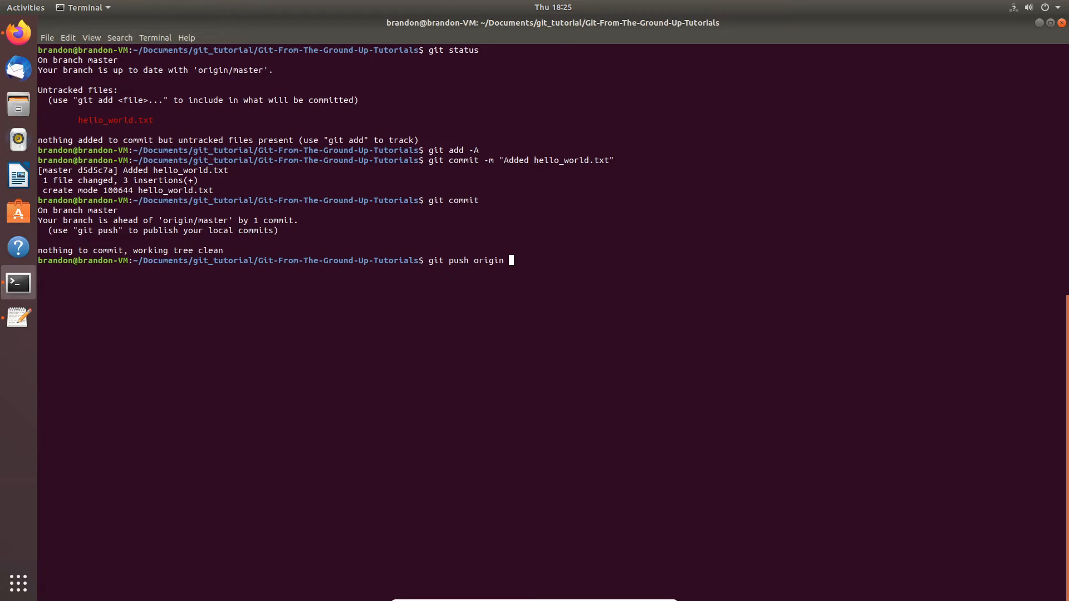
{"action": "type", "text": "master"}
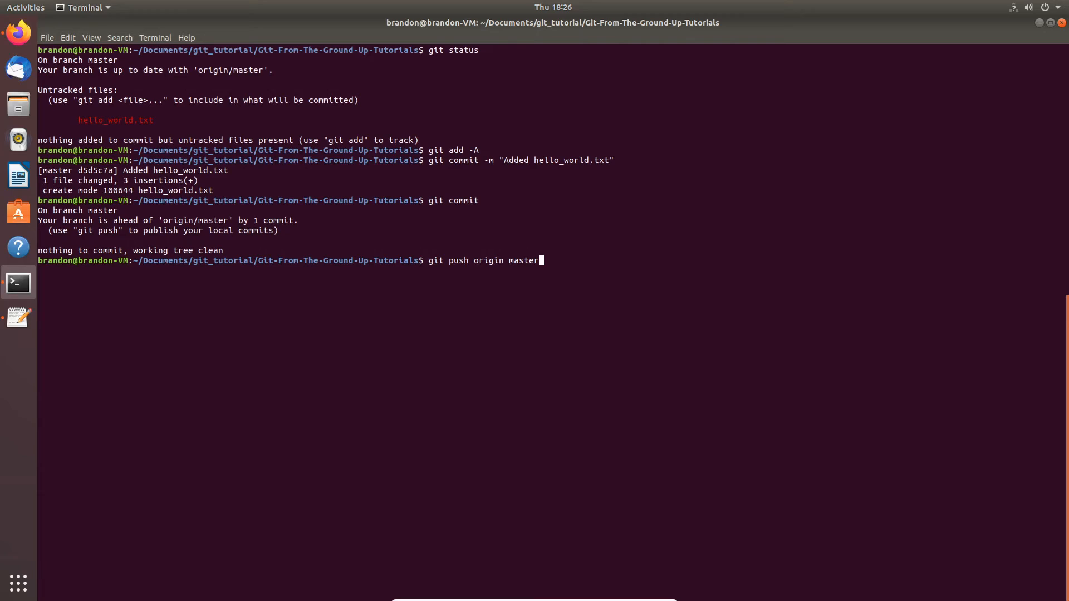
{"action": "key", "text": "Return"}
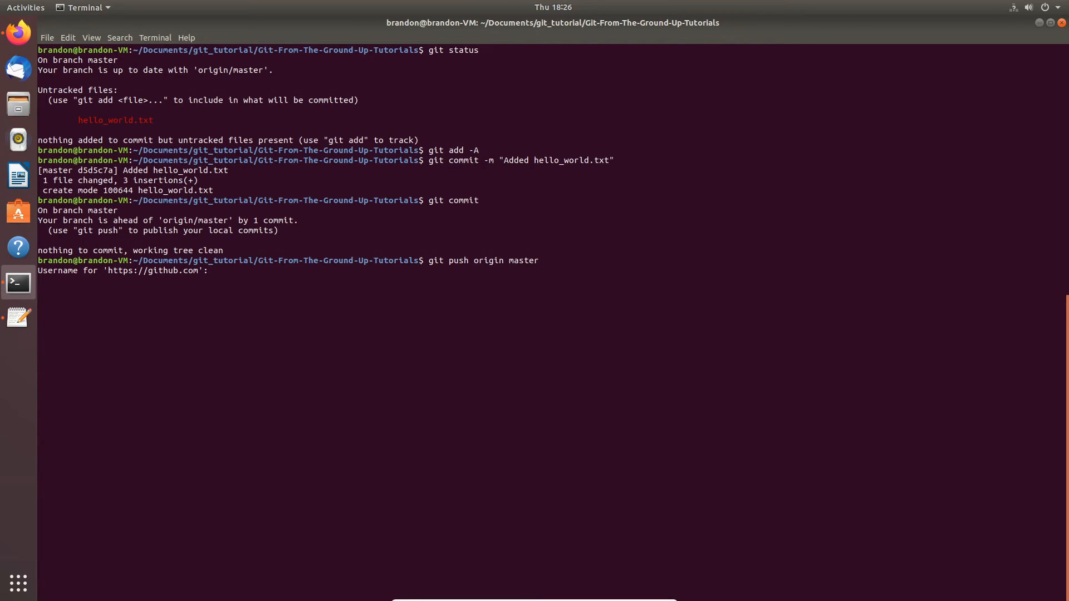
{"action": "type", "text": "bjrice"}
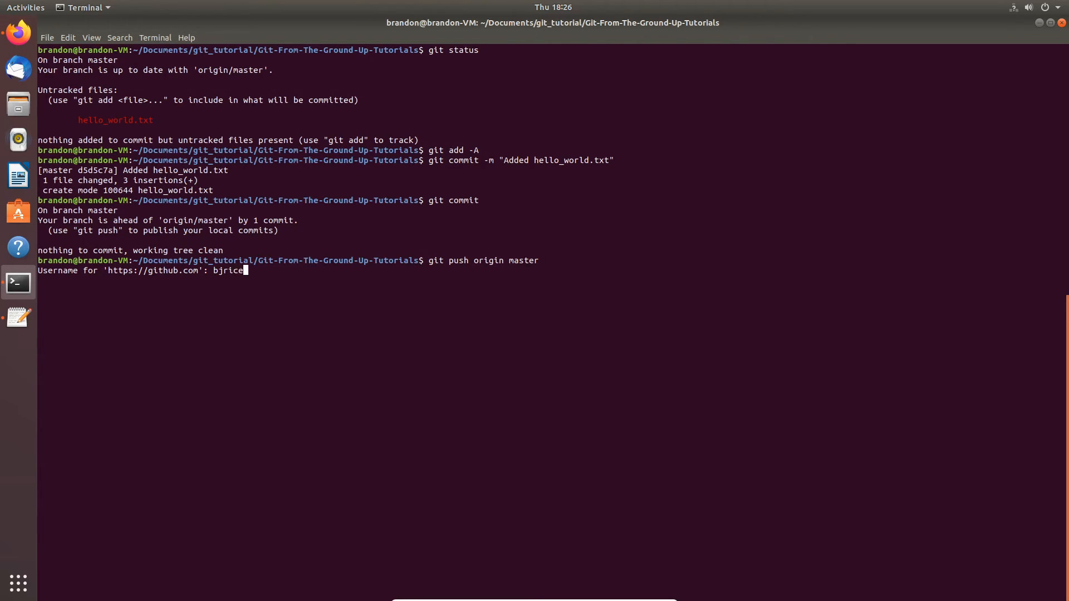
{"action": "key", "text": "Return"}
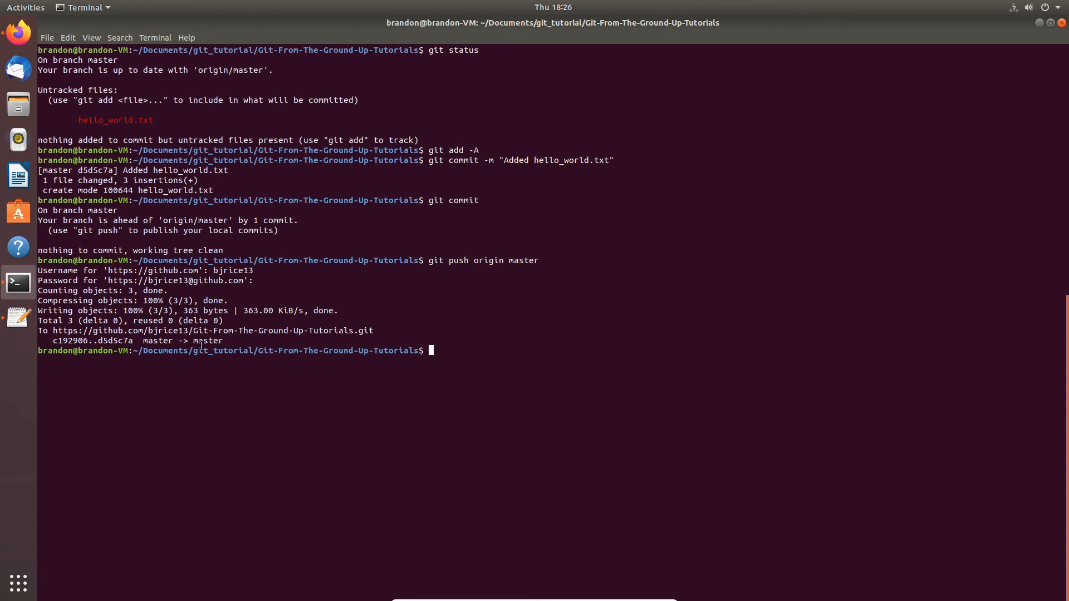
{"action": "type", "text": "g"}
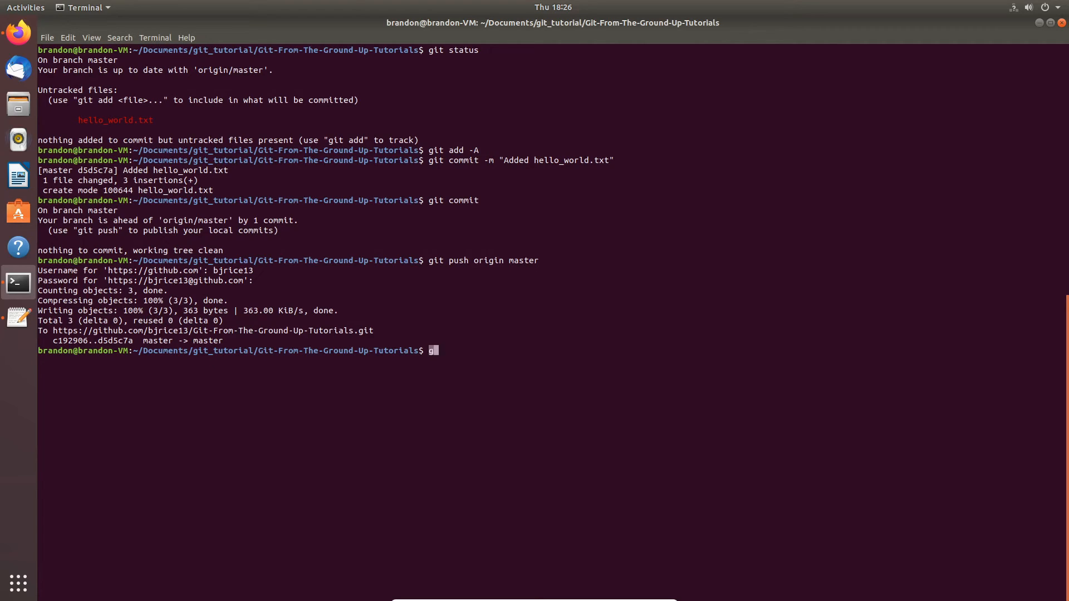
Step: Check git status for a clean tree, then git fetch and git pull, finding nothing new
{"action": "type", "text": "it status"}
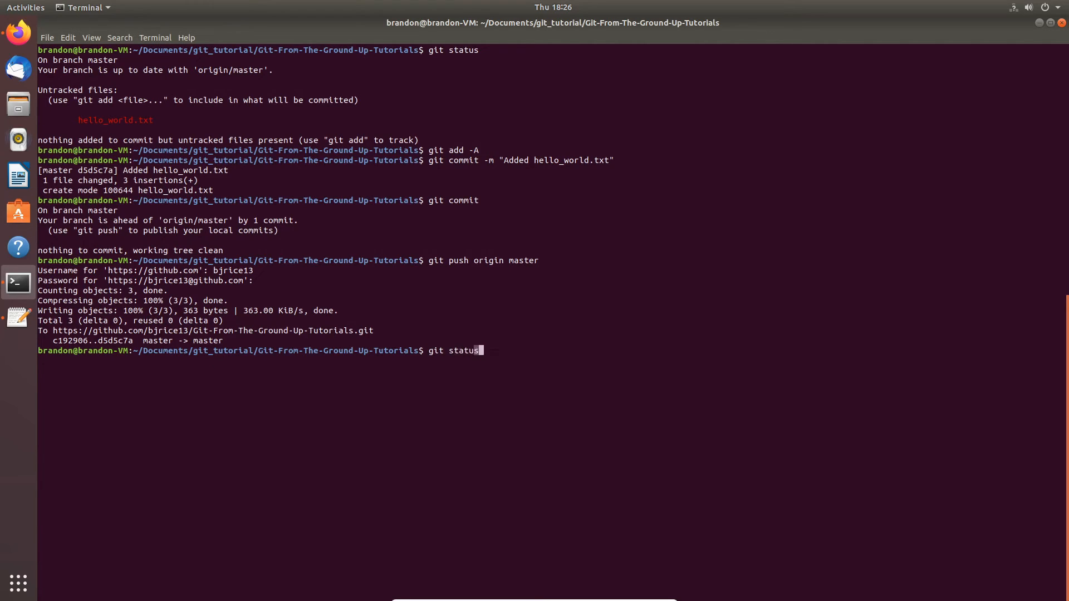
{"action": "key", "text": "Return"}
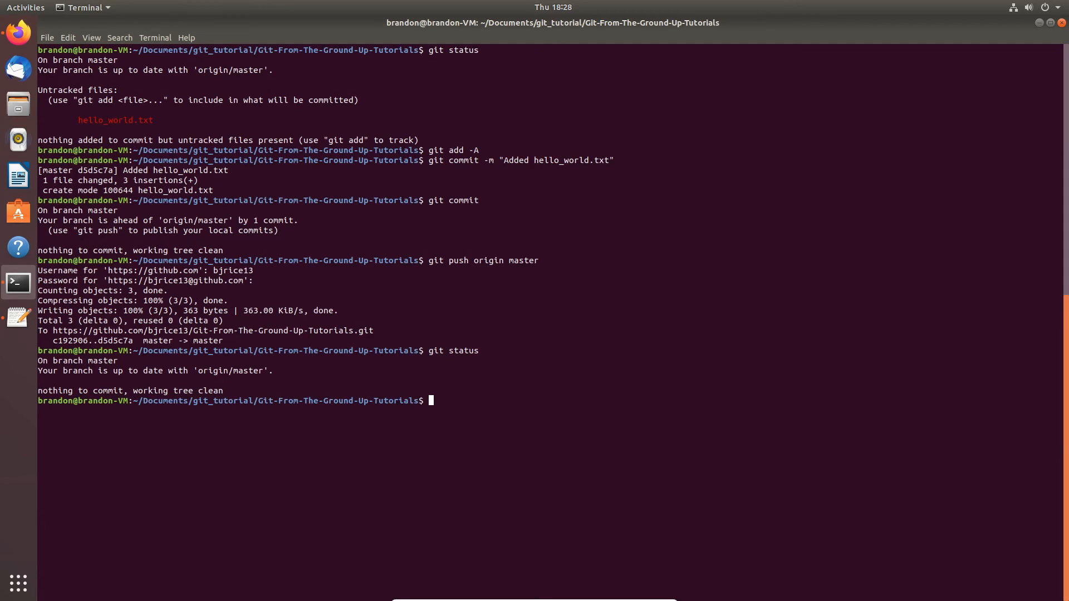
{"action": "type", "text": "git"}
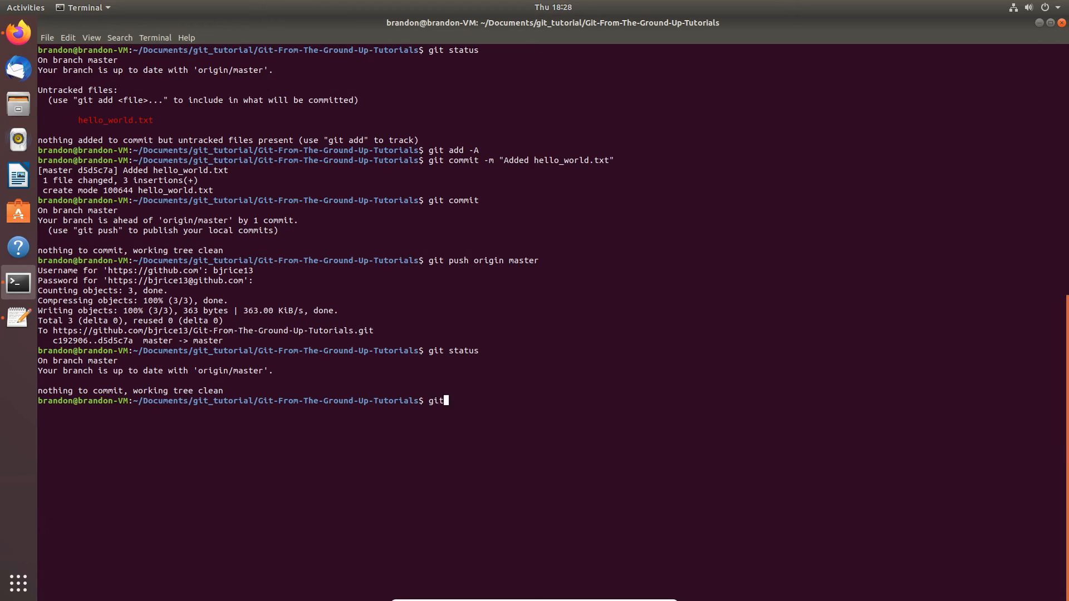
{"action": "type", "text": "fetch"}
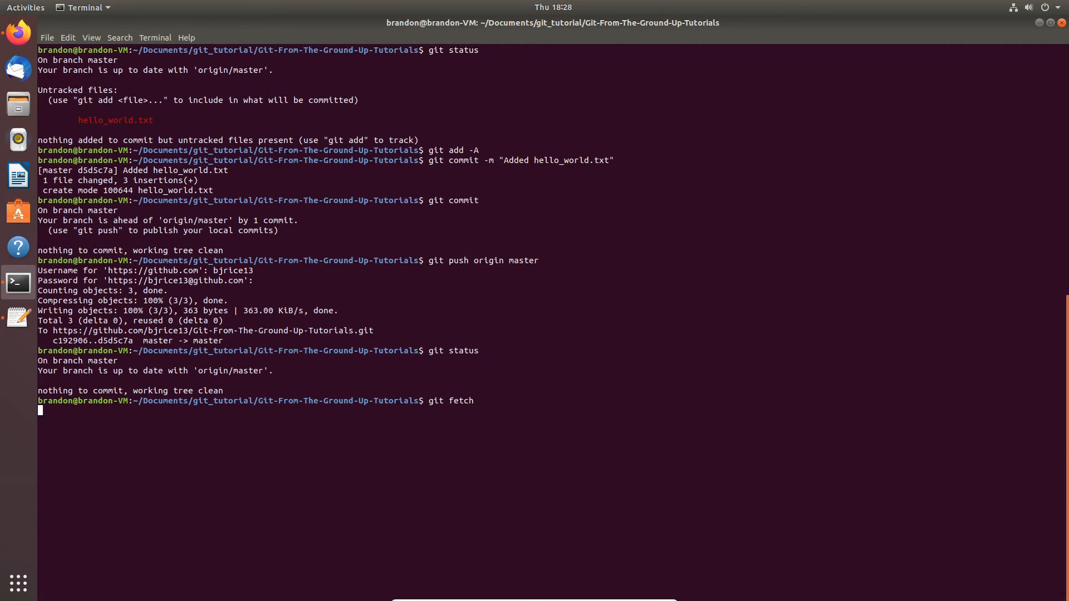
{"action": "key", "text": "Return"}
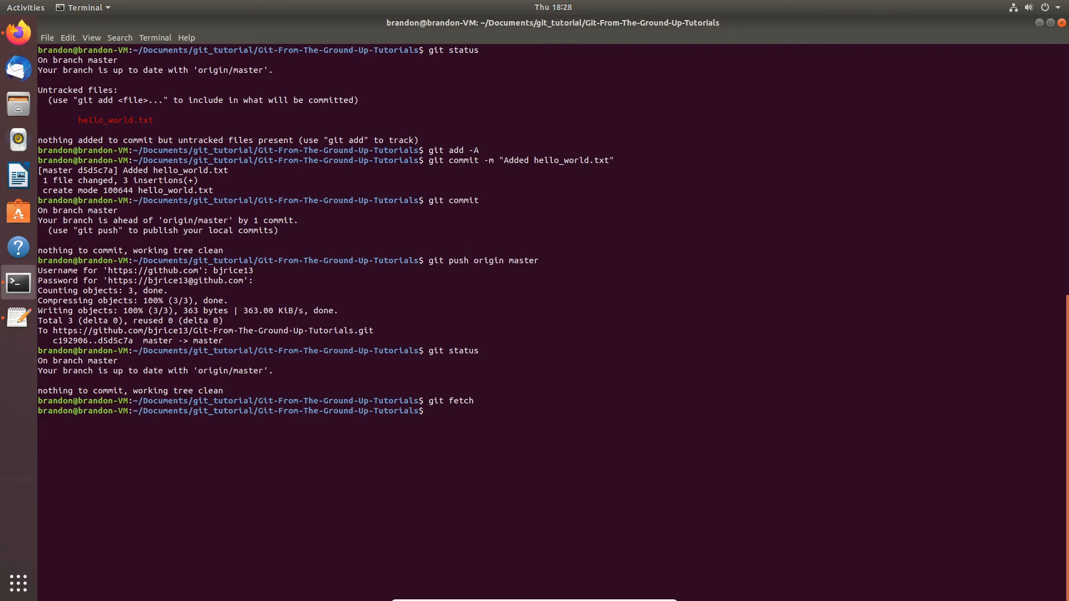
{"action": "type", "text": "git pull"}
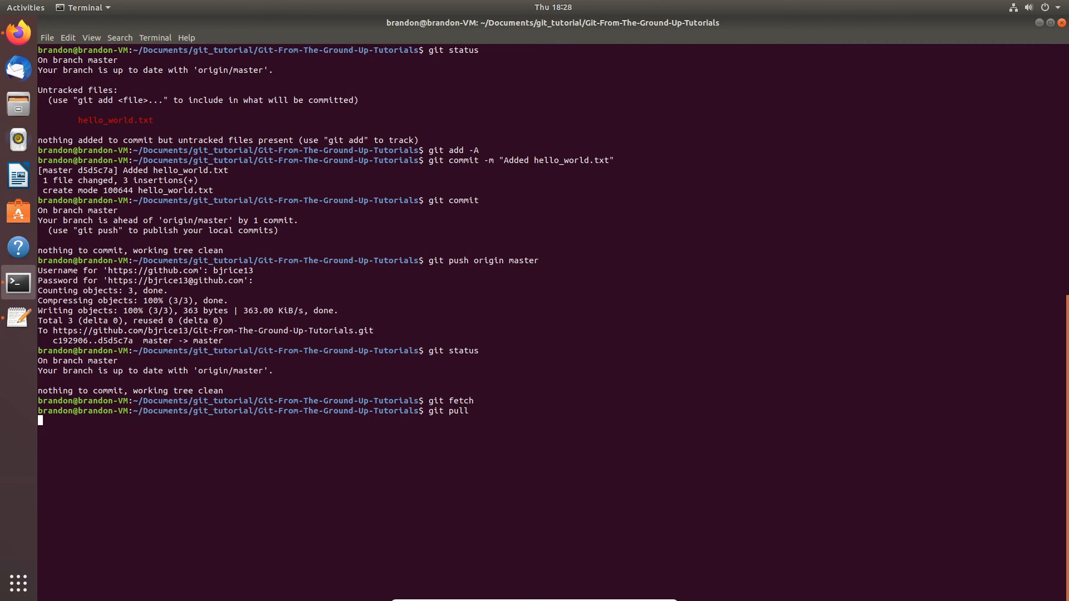
{"action": "key", "text": "Return"}
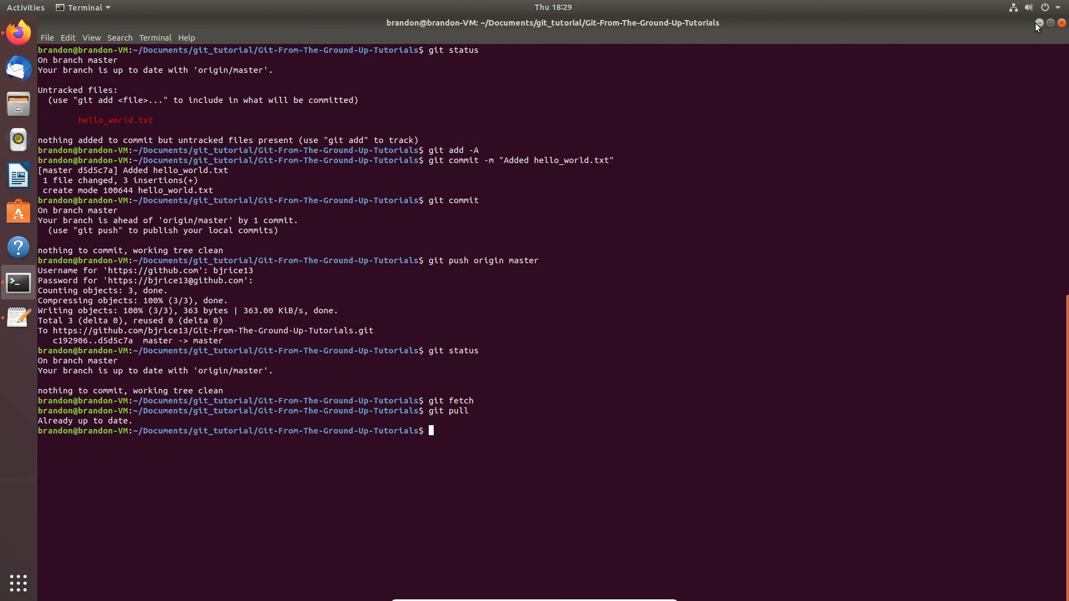
Step: Reload the GitHub repository page in Firefox and open hello_world.txt to view its contents
{"action": "left_click", "coordinate": [18, 318]}
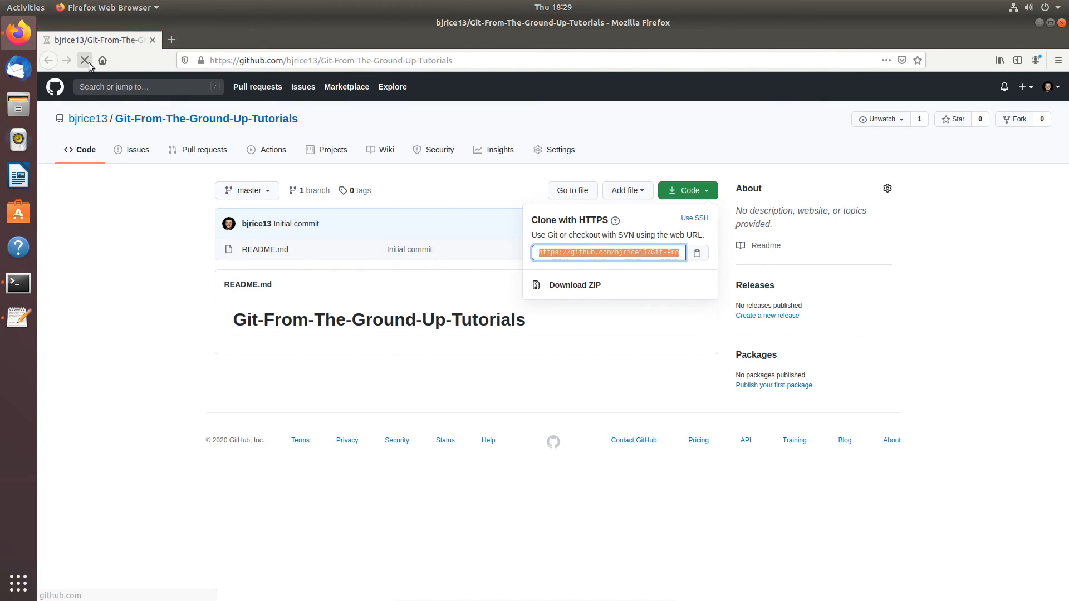
{"action": "left_click", "coordinate": [84, 60]}
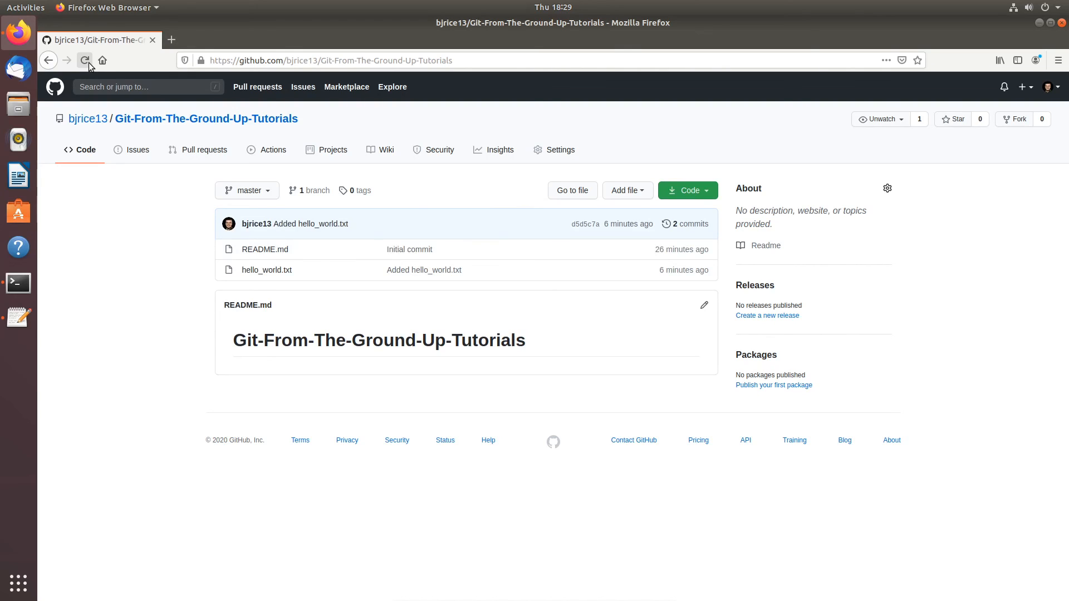
{"action": "mouse_move", "coordinate": [258, 280]}
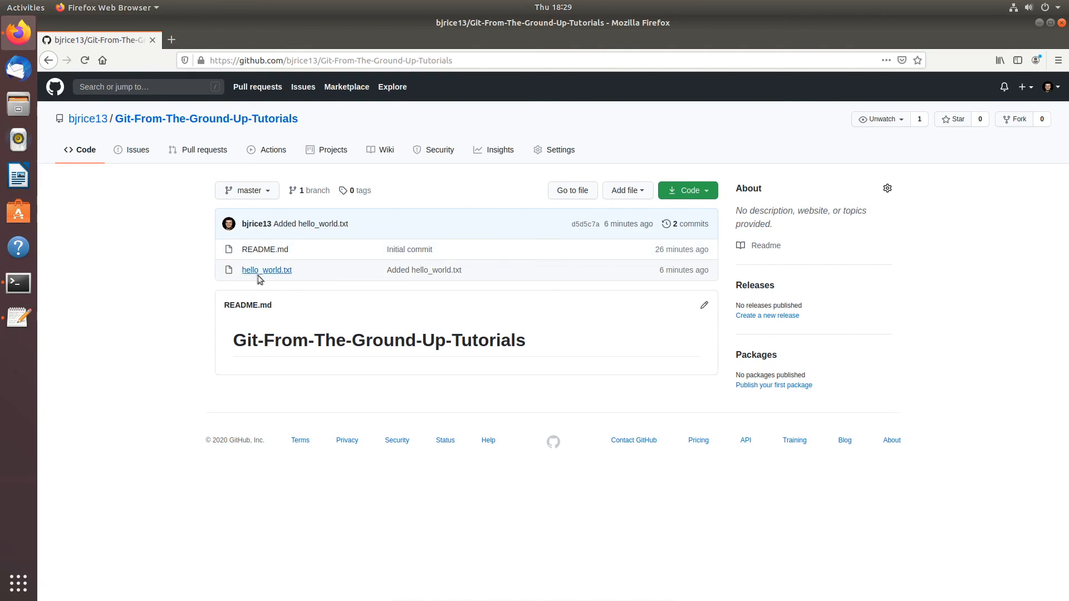
{"action": "mouse_move", "coordinate": [266, 270]}
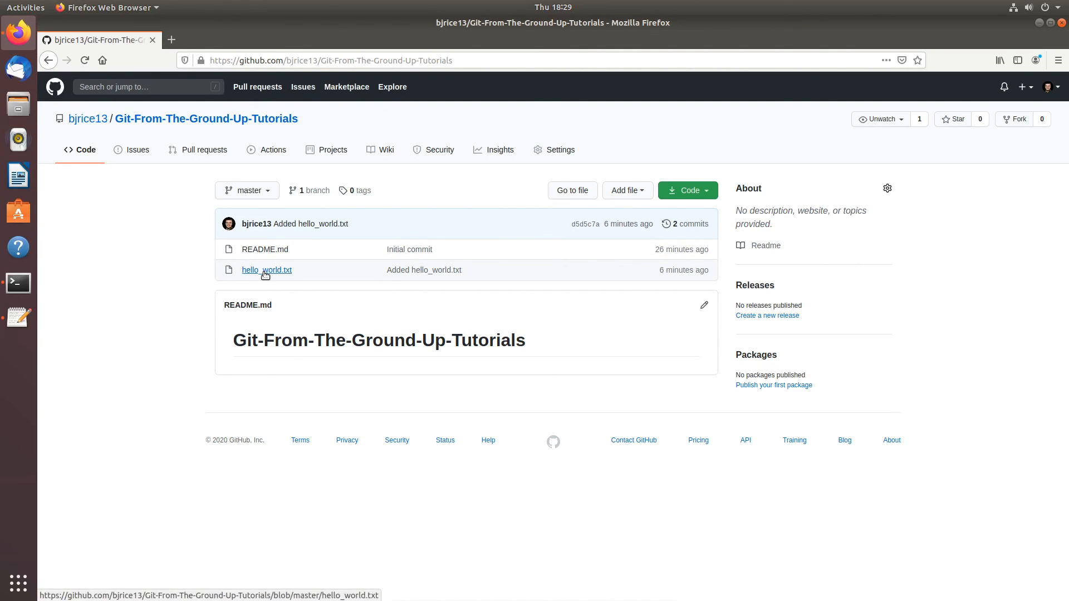
{"action": "left_click", "coordinate": [266, 270]}
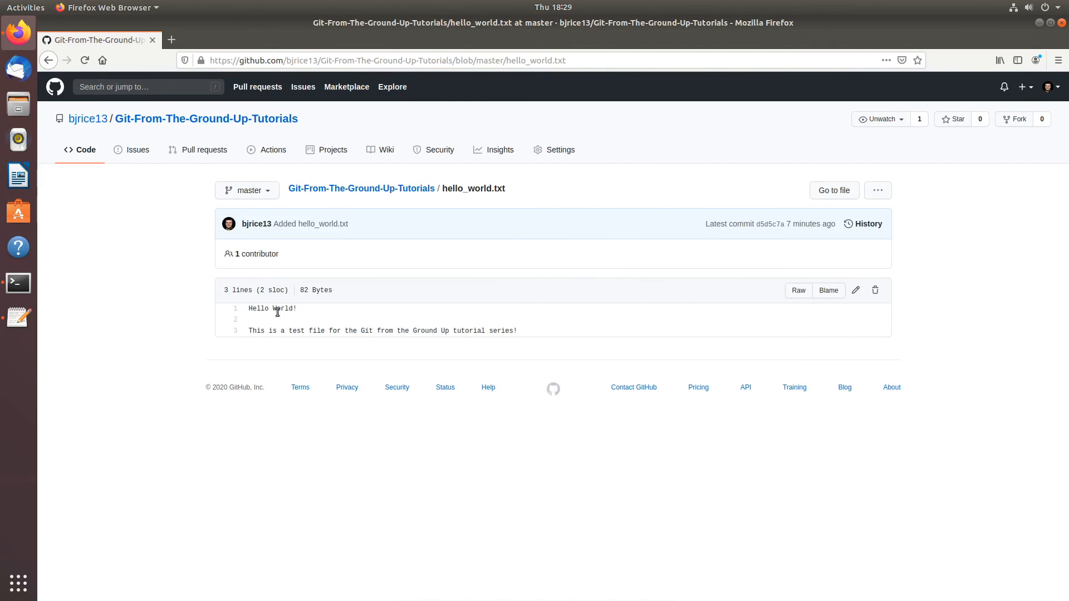
{"action": "mouse_move", "coordinate": [271, 341]}
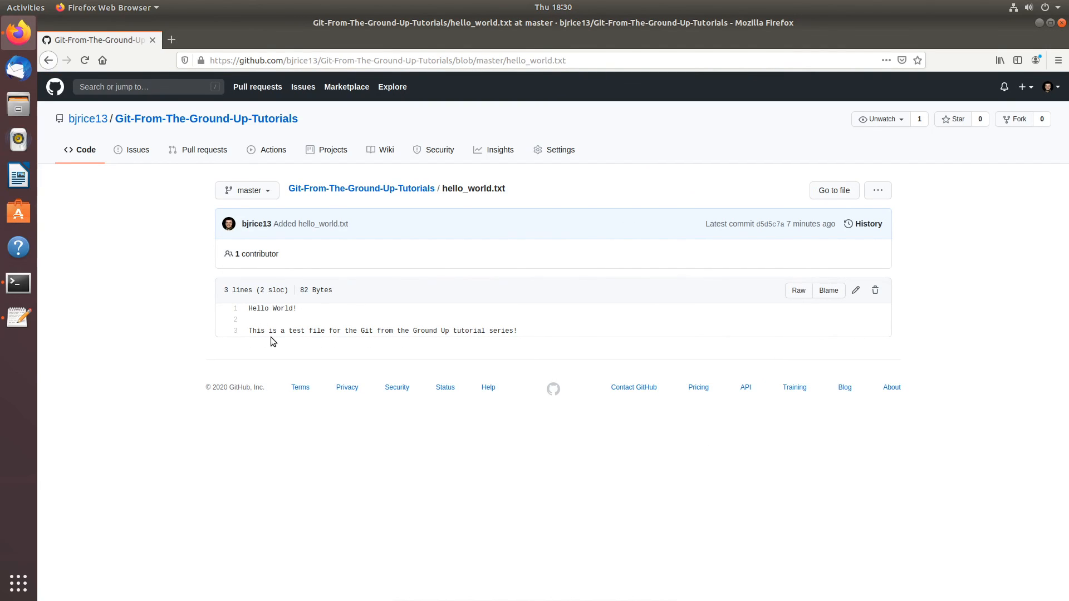